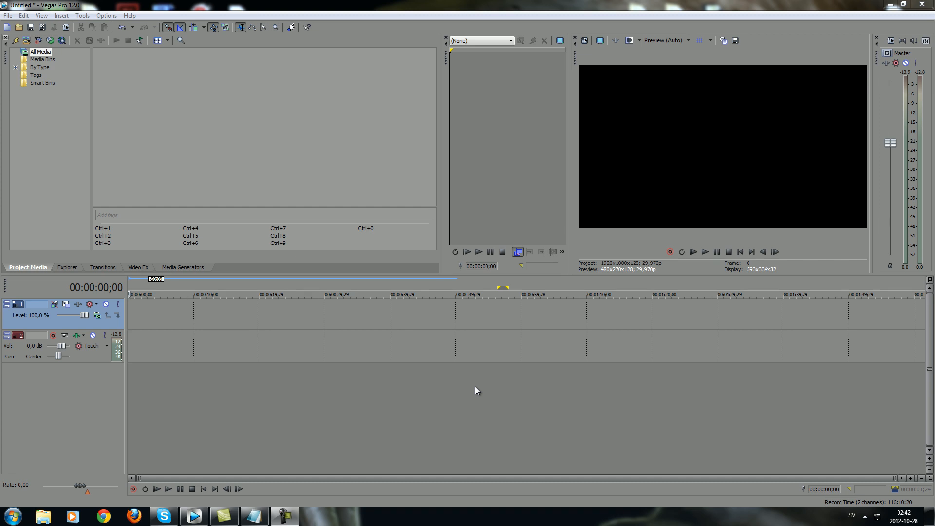
{"action": "mouse_move", "coordinate": [474, 370]}
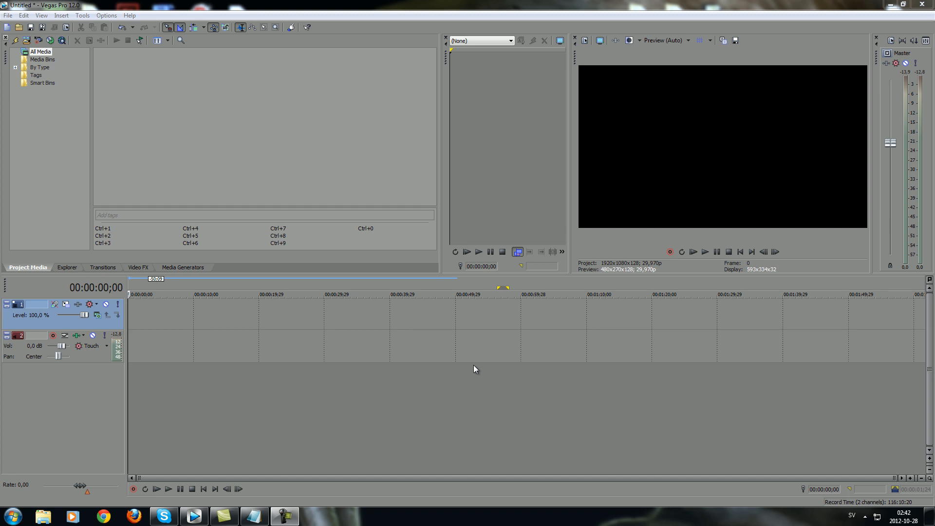
{"action": "mouse_move", "coordinate": [349, 400]}
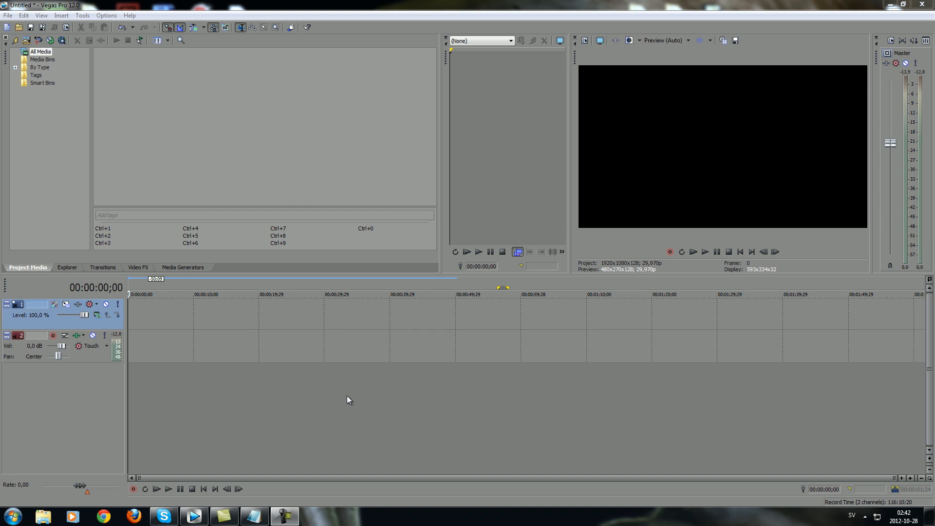
- Import the TESV Skyrim recording onto the timeline, matching project video settings to the clip
{"action": "left_click", "coordinate": [349, 294]}
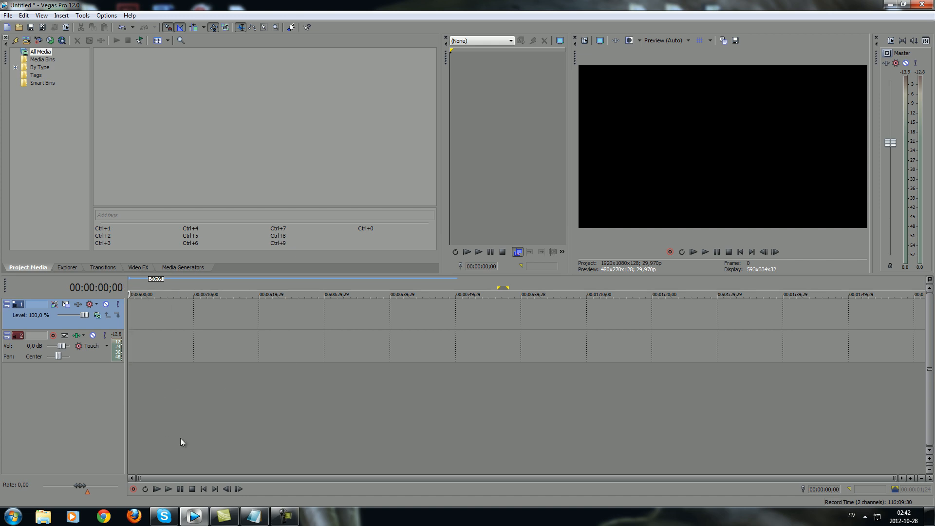
{"action": "mouse_move", "coordinate": [133, 403]}
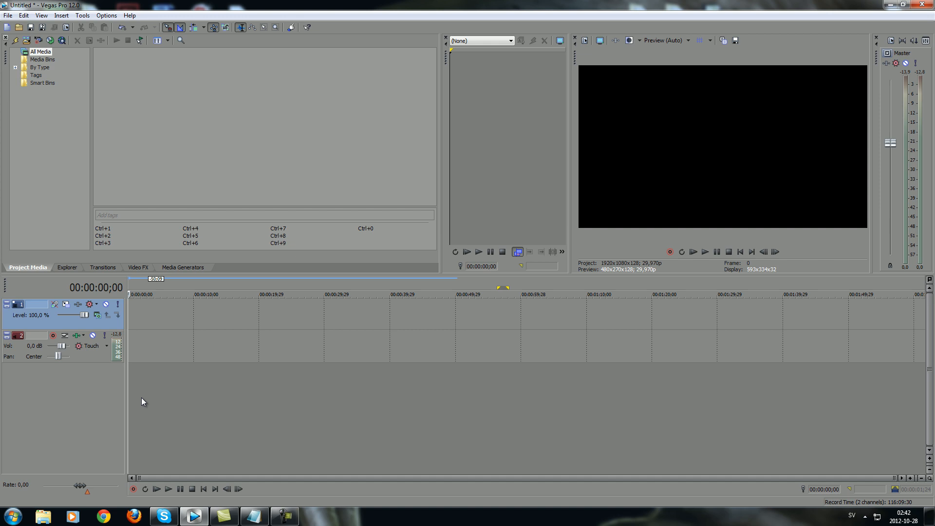
{"action": "mouse_move", "coordinate": [494, 456]}
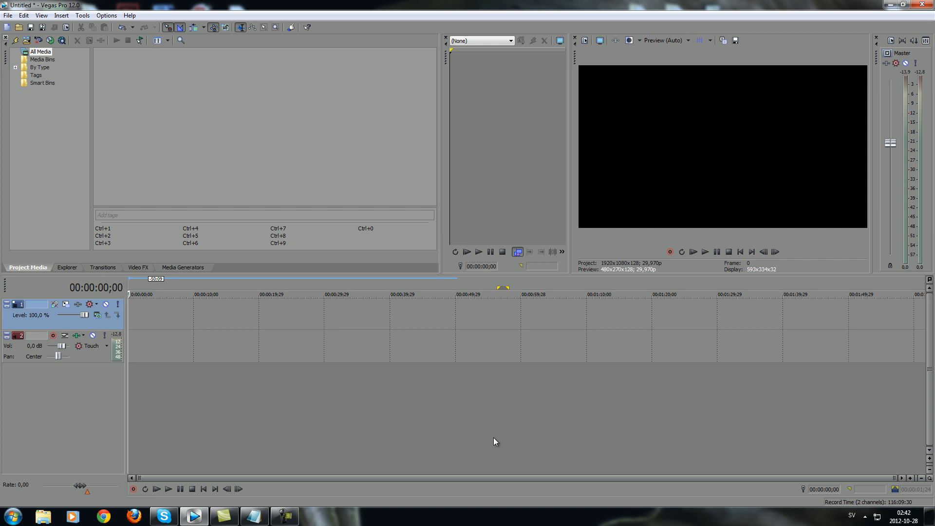
{"action": "mouse_move", "coordinate": [369, 372]}
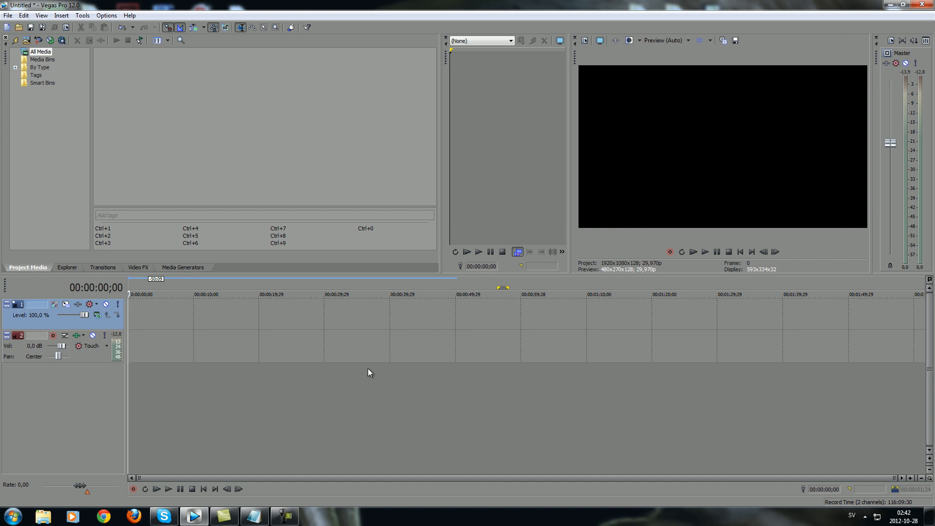
{"action": "mouse_move", "coordinate": [132, 77]}
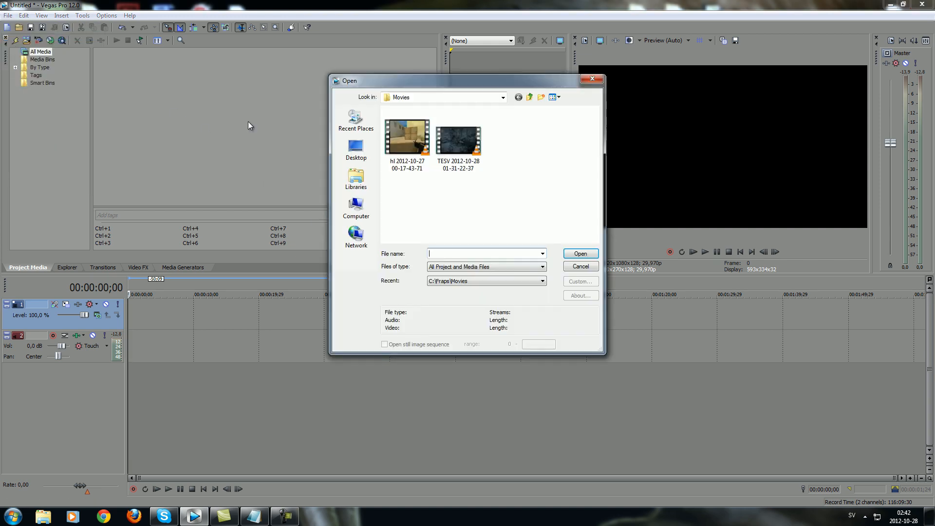
{"action": "left_click", "coordinate": [581, 254]}
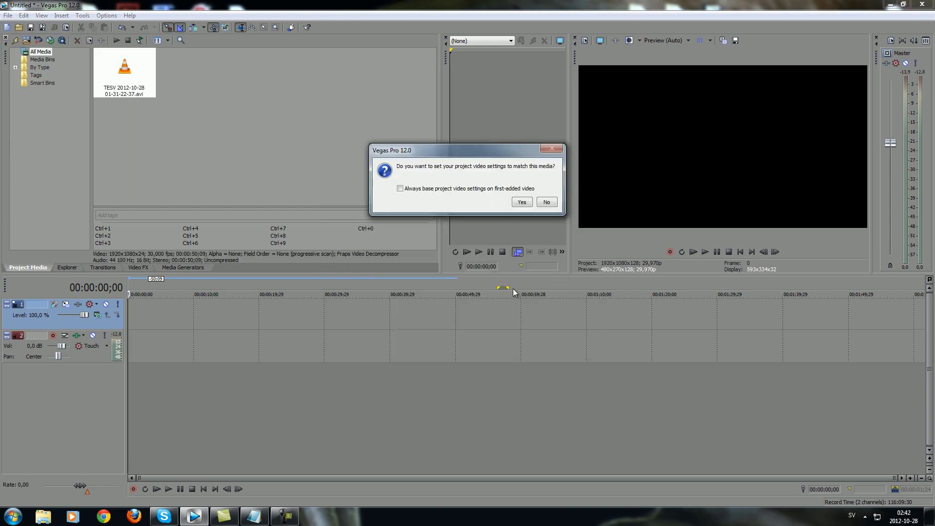
{"action": "left_click", "coordinate": [546, 202]}
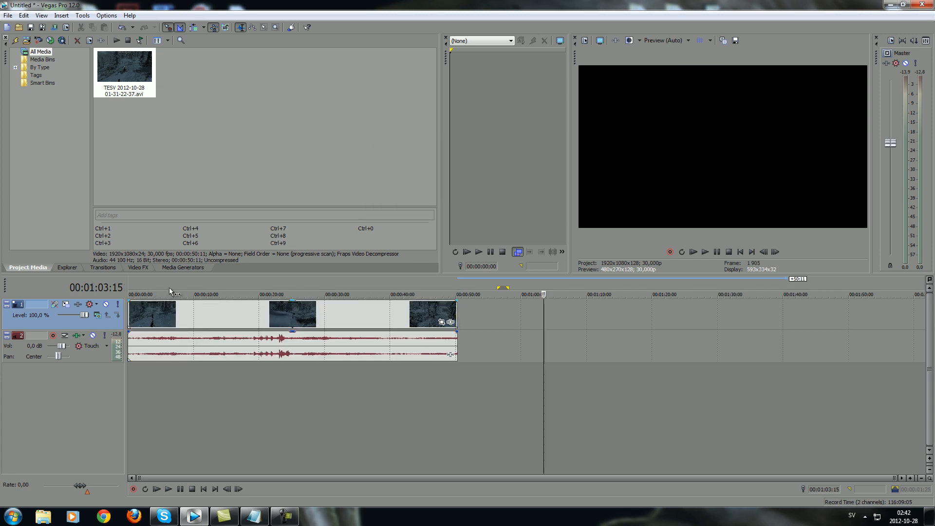
{"action": "mouse_move", "coordinate": [411, 424]}
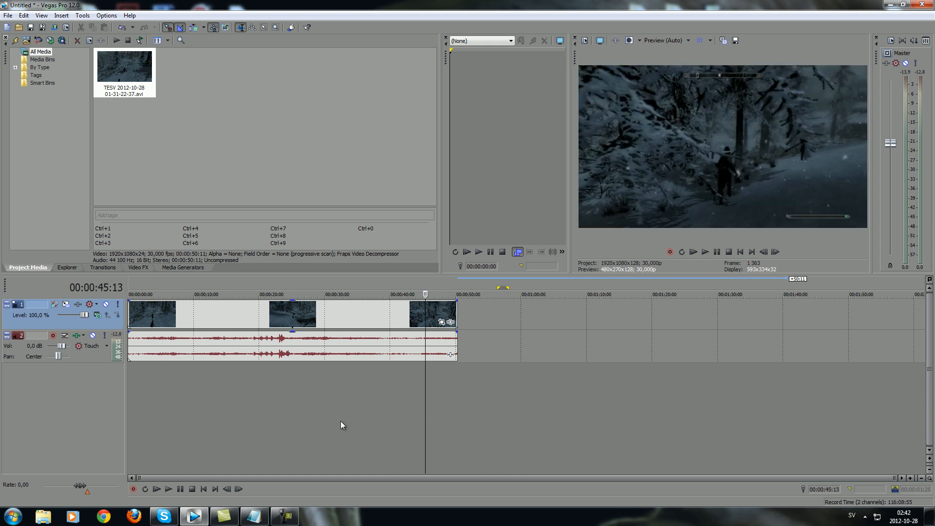
{"action": "mouse_move", "coordinate": [454, 406]}
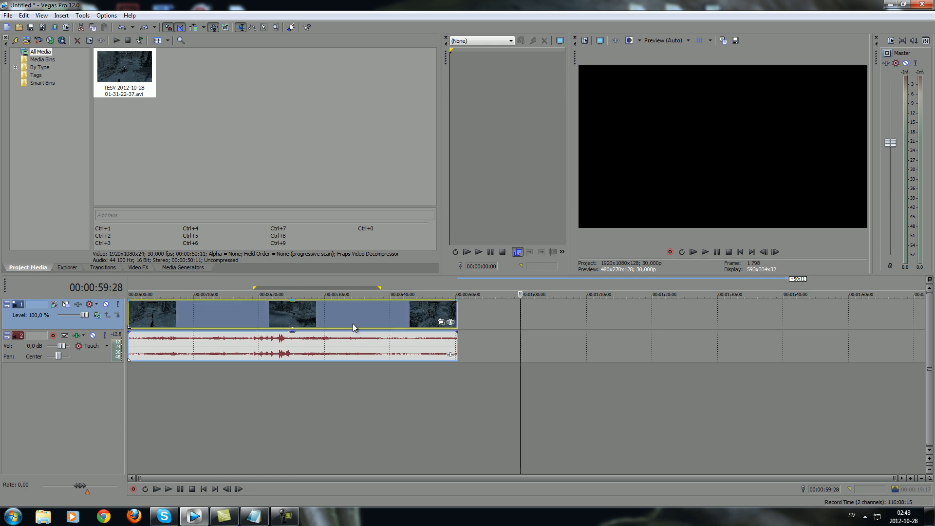
- Move the playhead to about 00:00:34 and lower the Master bus volume
{"action": "left_click", "coordinate": [353, 294]}
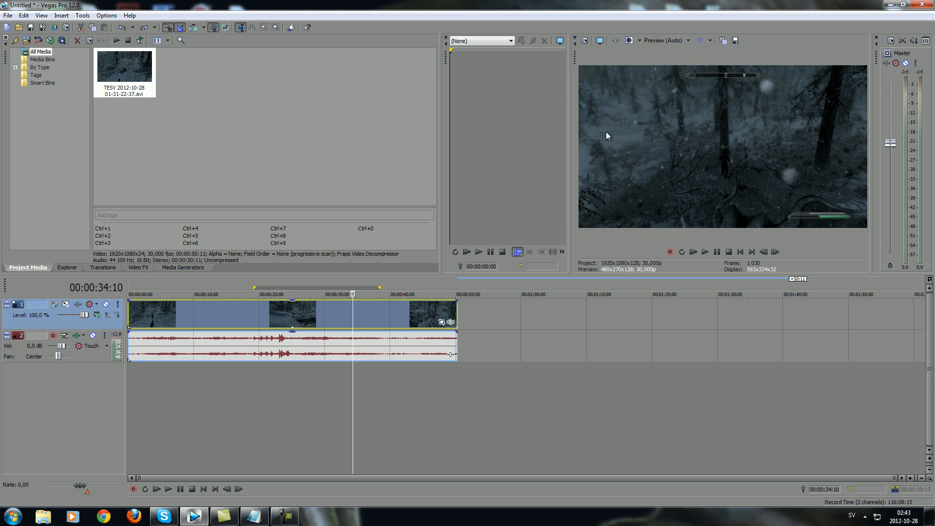
{"action": "mouse_move", "coordinate": [711, 172]}
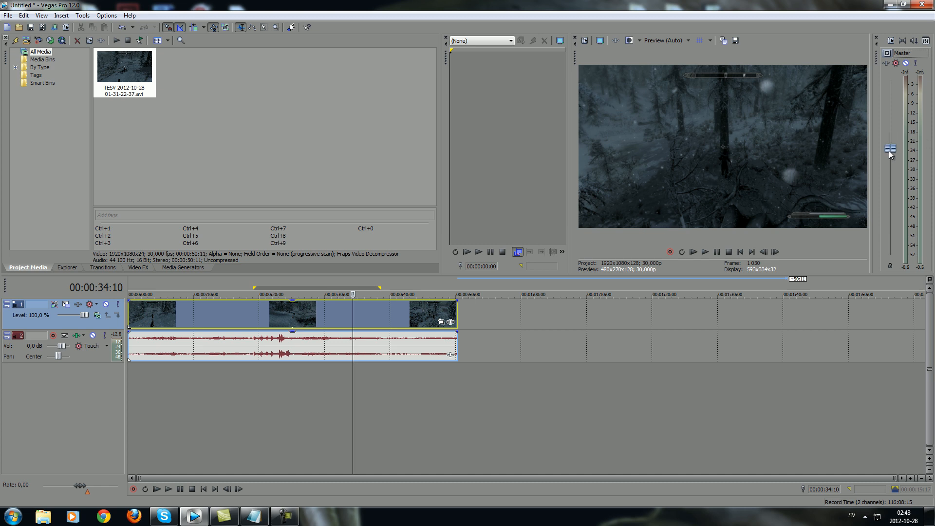
{"action": "left_click", "coordinate": [705, 252]}
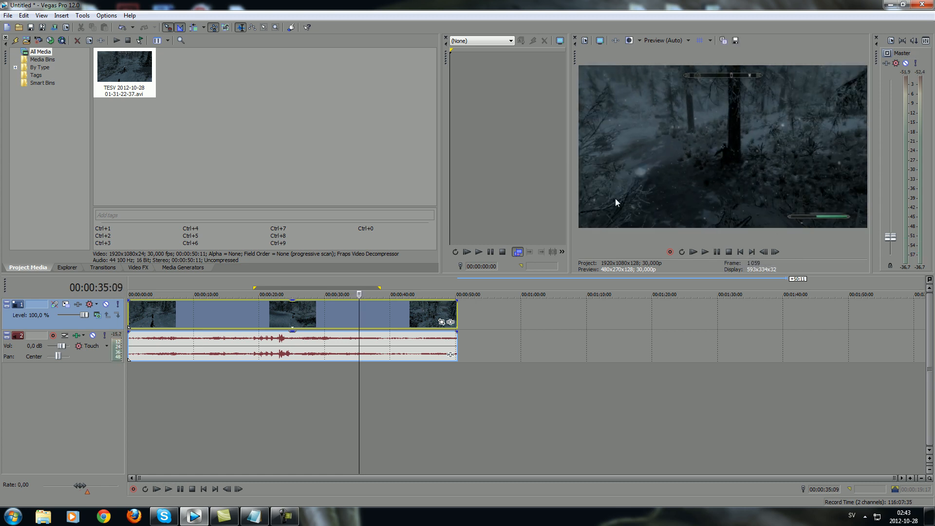
{"action": "mouse_move", "coordinate": [718, 201]}
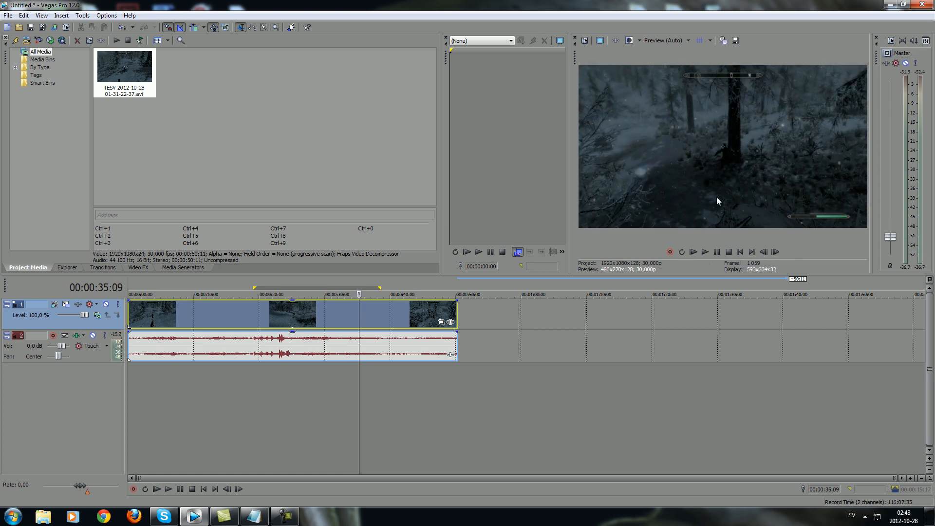
{"action": "mouse_move", "coordinate": [637, 113]}
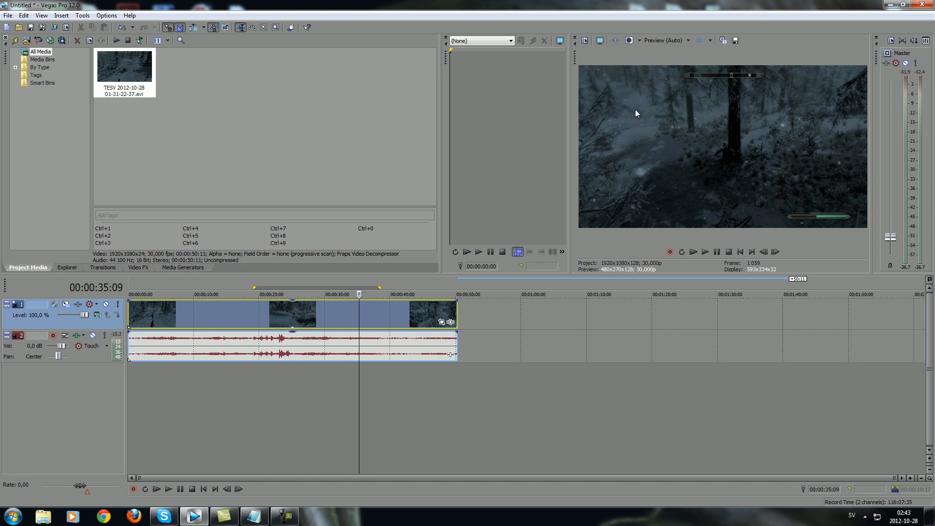
{"action": "mouse_move", "coordinate": [736, 168]}
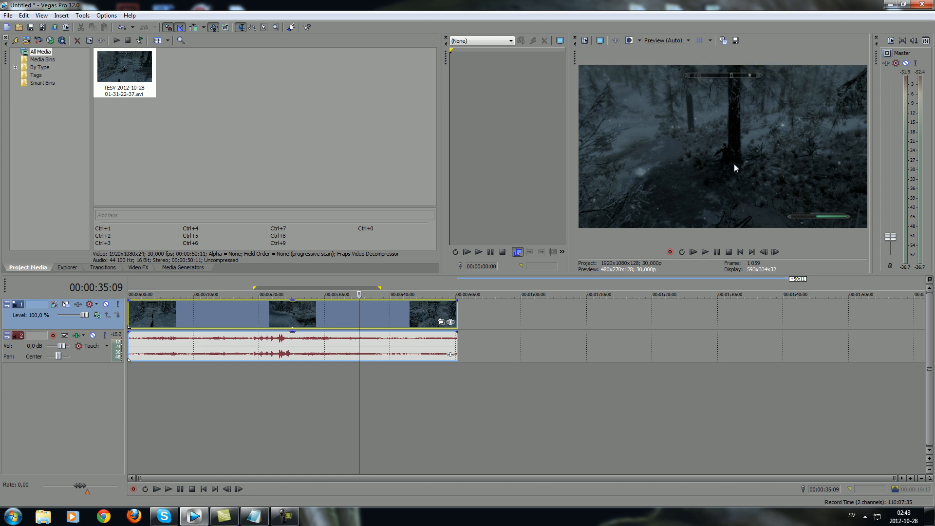
- Try Best Half and Best Quarter preview quality, ending on Best (Auto)
{"action": "left_click", "coordinate": [689, 40]}
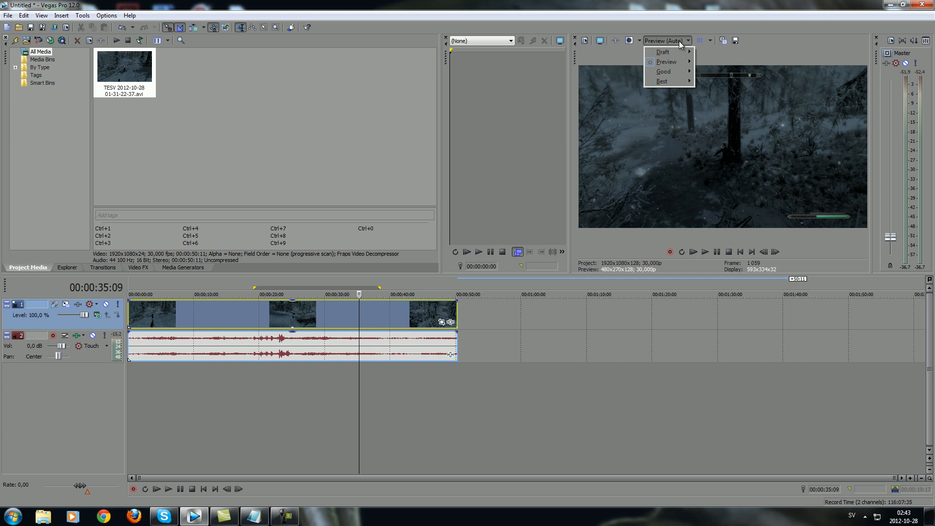
{"action": "mouse_move", "coordinate": [662, 81]}
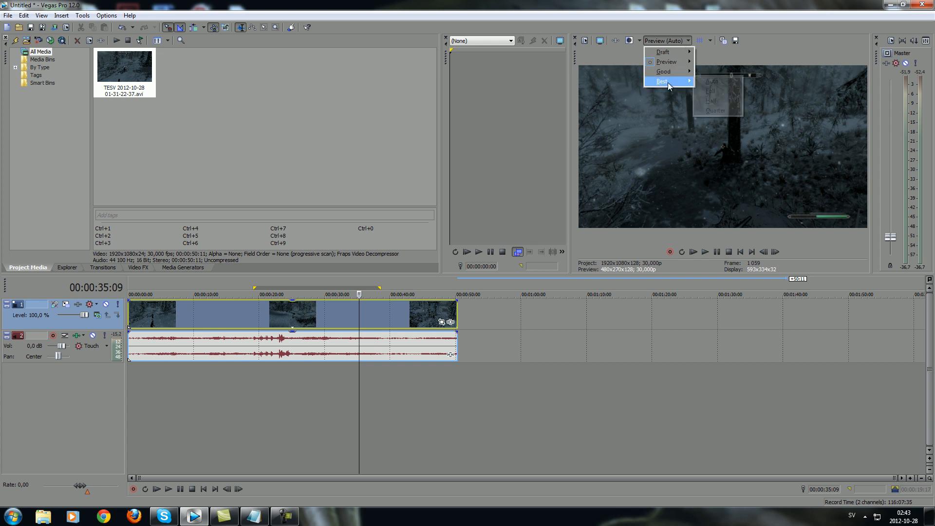
{"action": "left_click", "coordinate": [710, 102]}
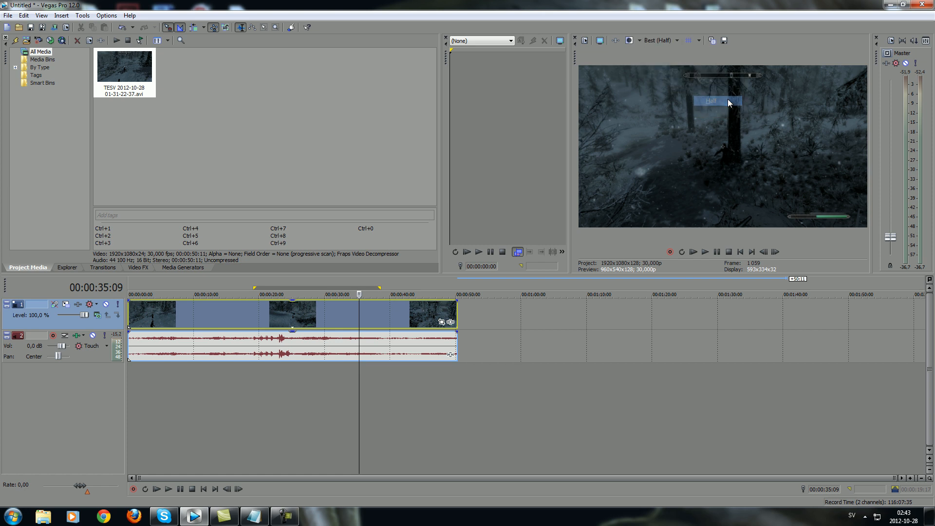
{"action": "left_click", "coordinate": [676, 40]}
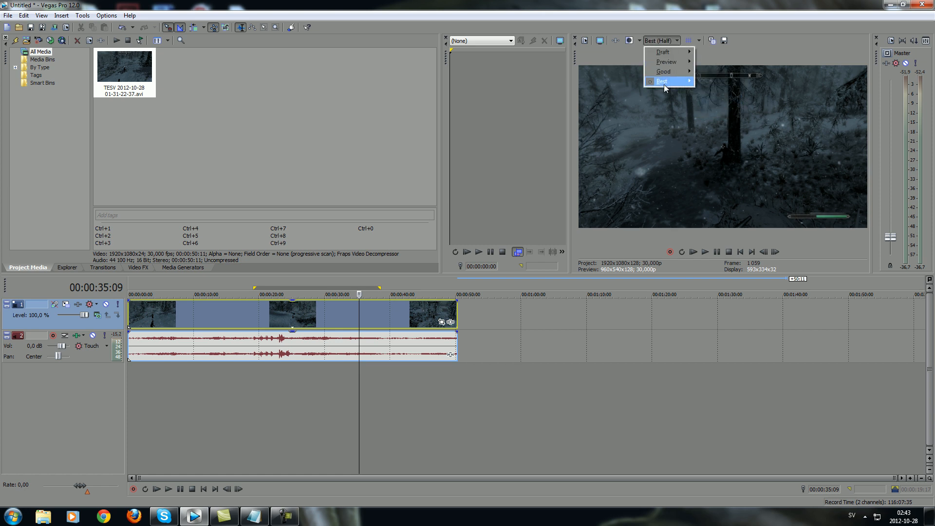
{"action": "left_click", "coordinate": [666, 81]}
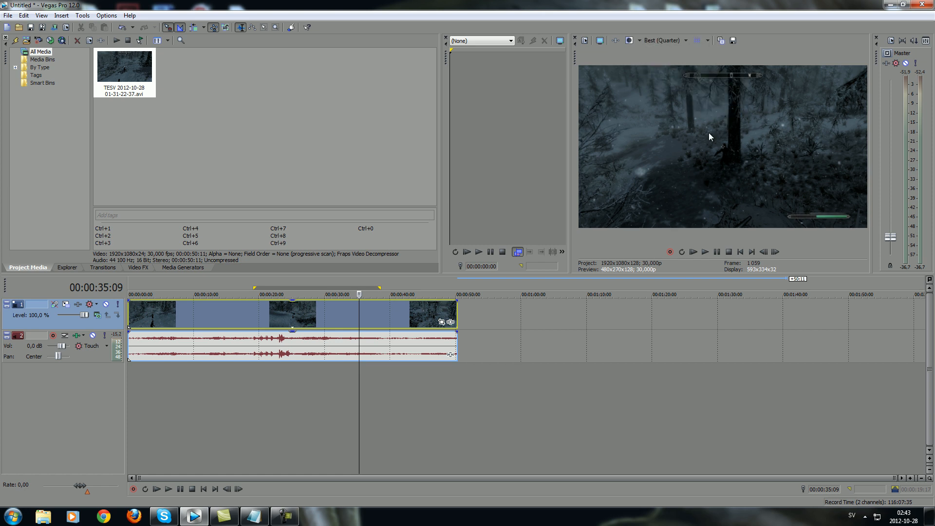
{"action": "left_click", "coordinate": [686, 40]}
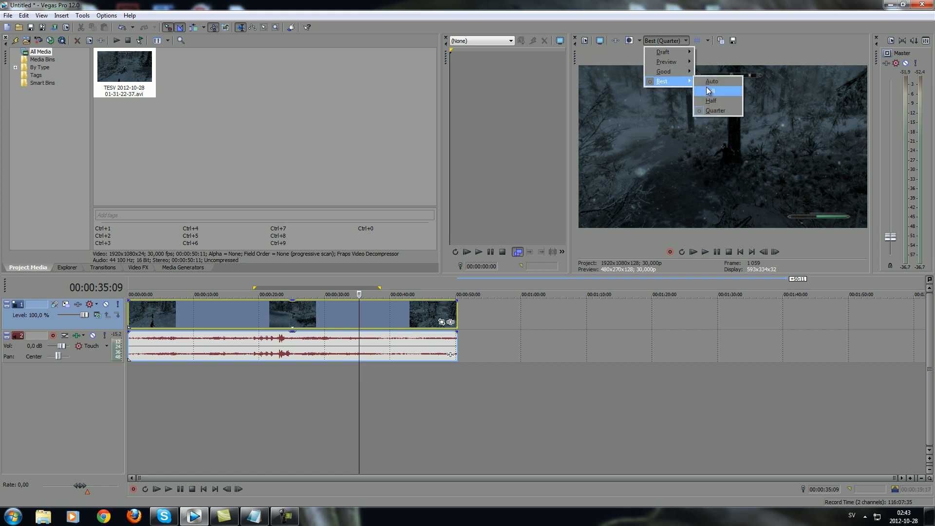
{"action": "left_click", "coordinate": [711, 81]}
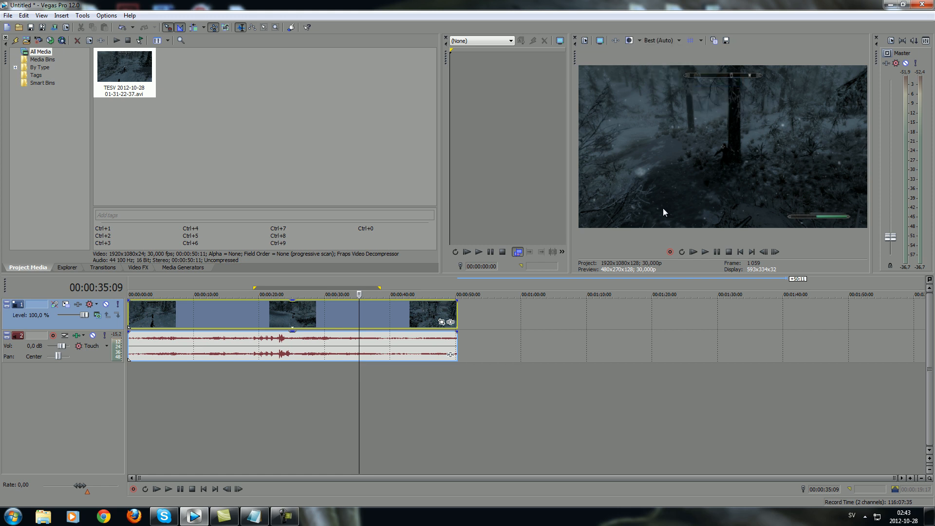
{"action": "mouse_move", "coordinate": [659, 170]}
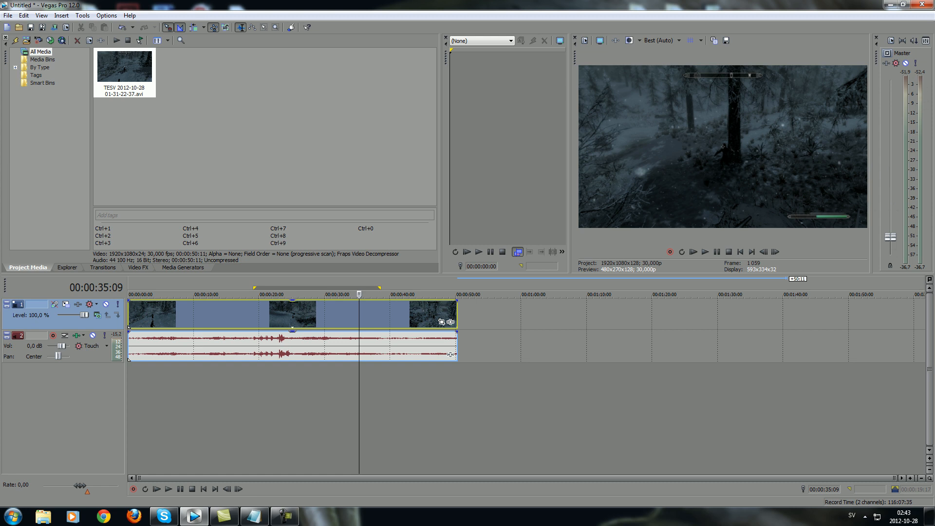
{"action": "mouse_move", "coordinate": [914, 56]}
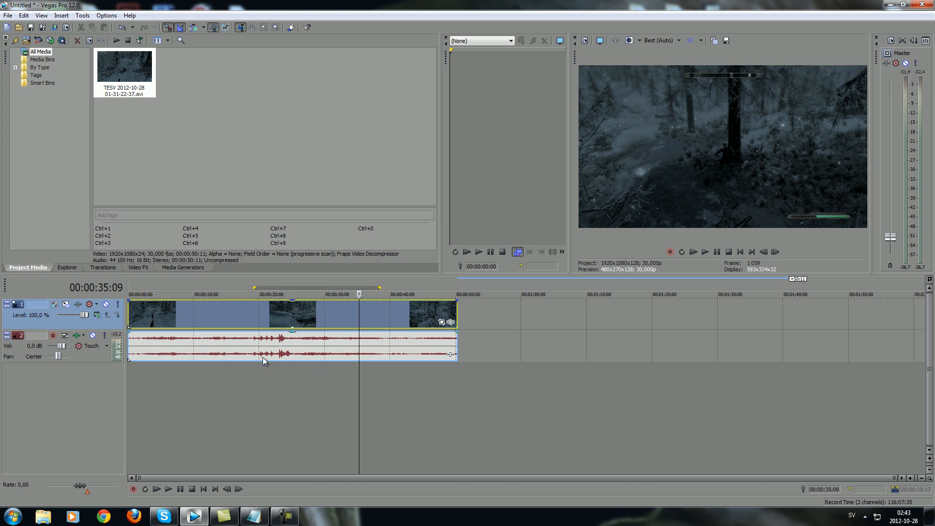
{"action": "mouse_move", "coordinate": [311, 393]}
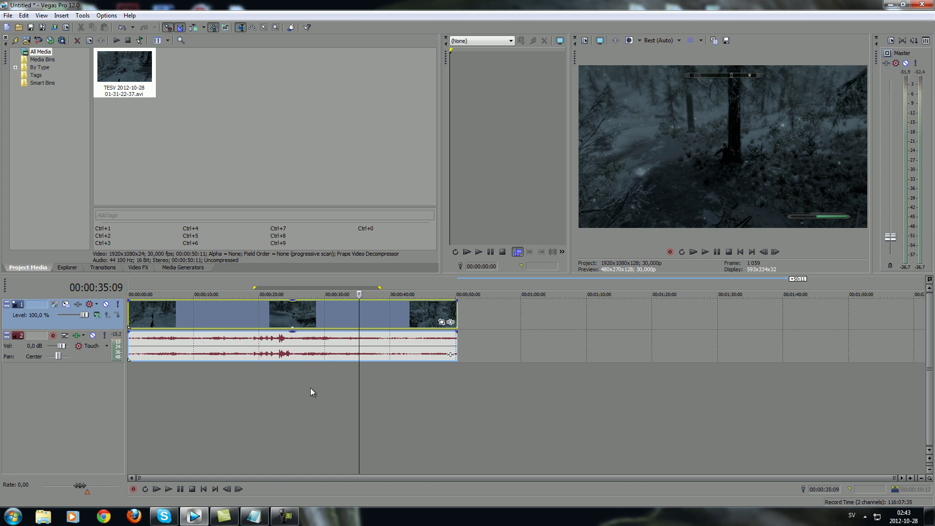
{"action": "mouse_move", "coordinate": [882, 95]}
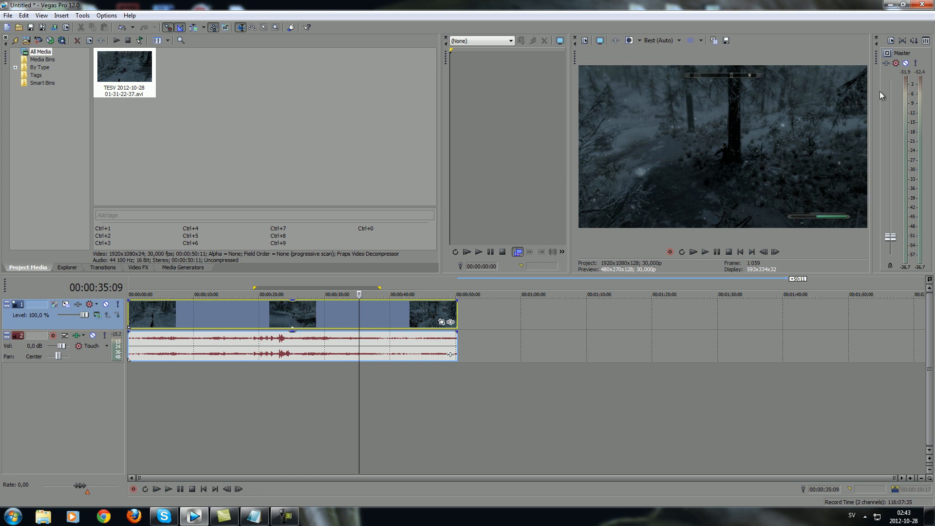
{"action": "mouse_move", "coordinate": [43, 354]}
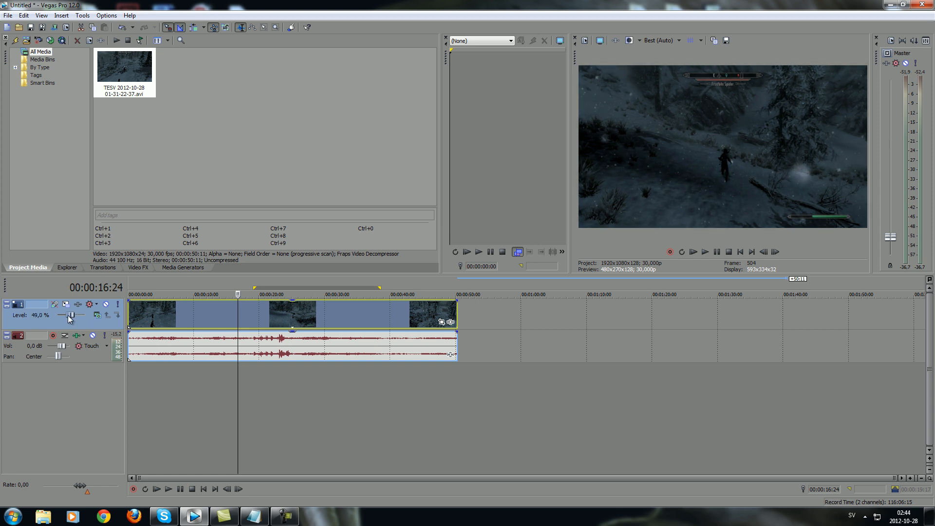
- Adjust the video track opacity, leave it at 100%, and show the Explorer browser
{"action": "left_click_drag", "start_coordinate": [70, 316], "coordinate": [84, 315]}
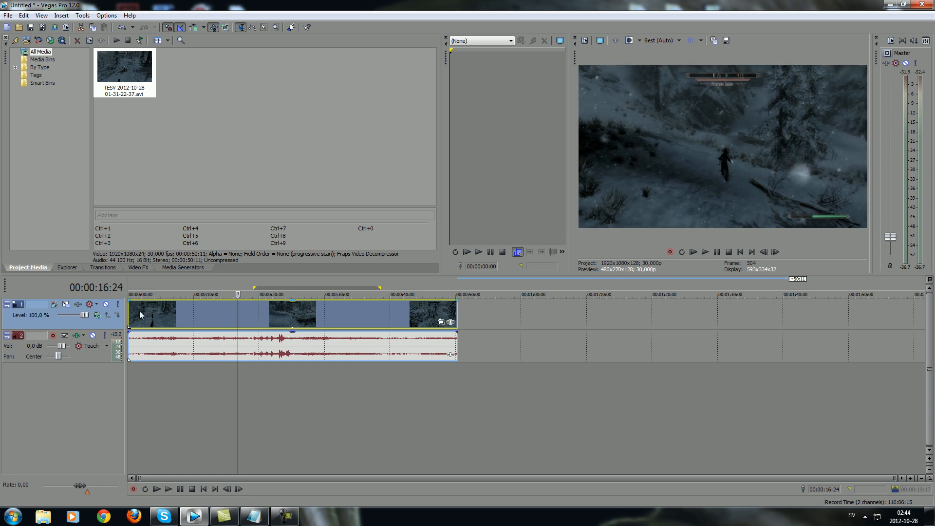
{"action": "left_click_drag", "start_coordinate": [79, 315], "coordinate": [84, 315]}
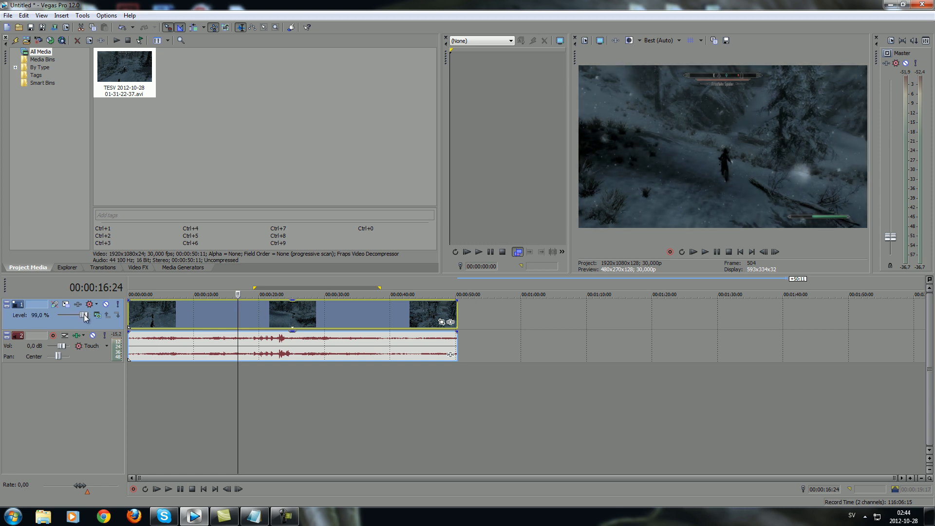
{"action": "left_click_drag", "start_coordinate": [84, 315], "coordinate": [90, 316]}
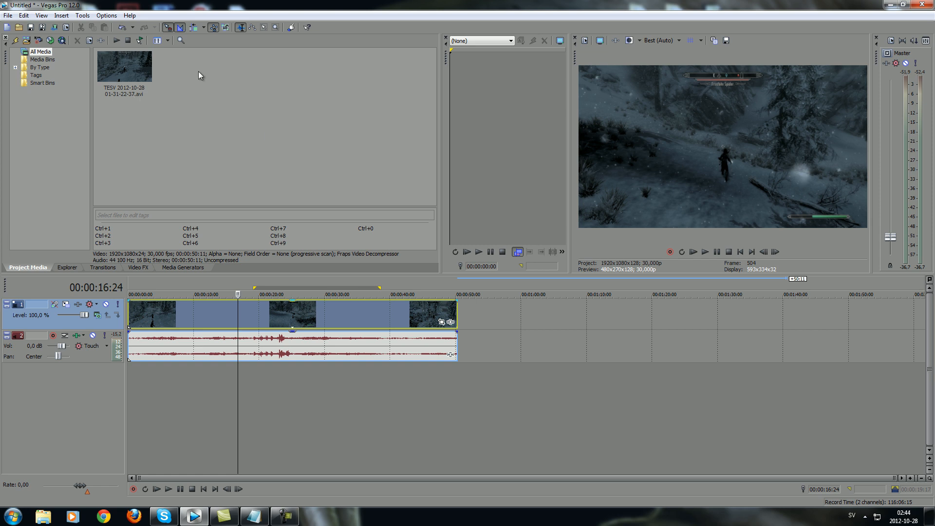
{"action": "mouse_move", "coordinate": [201, 176]}
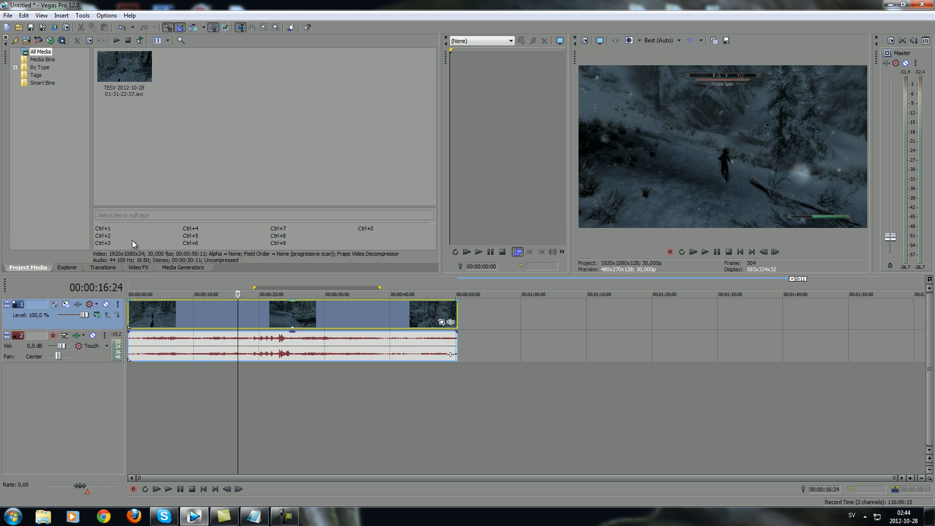
{"action": "left_click", "coordinate": [67, 267]}
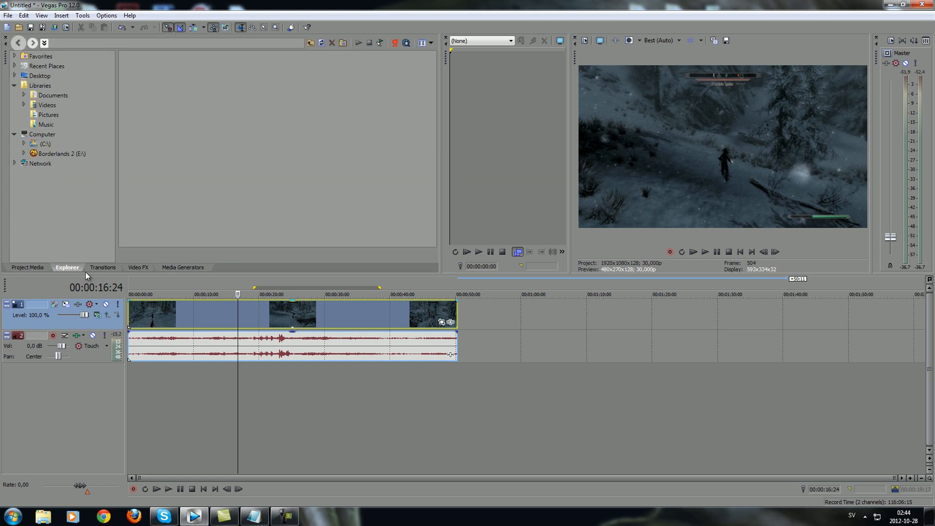
- Scroll through the transitions list and display the Push transition presets
{"action": "left_click", "coordinate": [103, 268]}
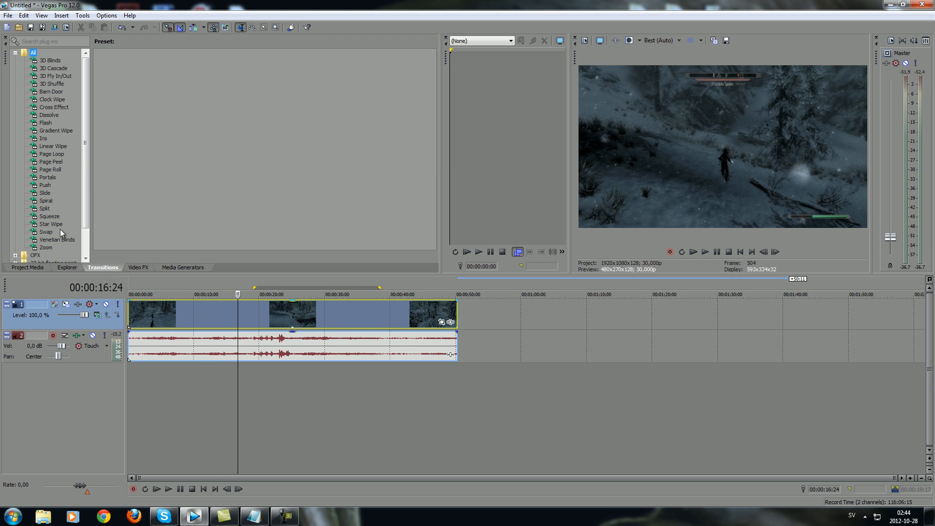
{"action": "mouse_move", "coordinate": [82, 70]}
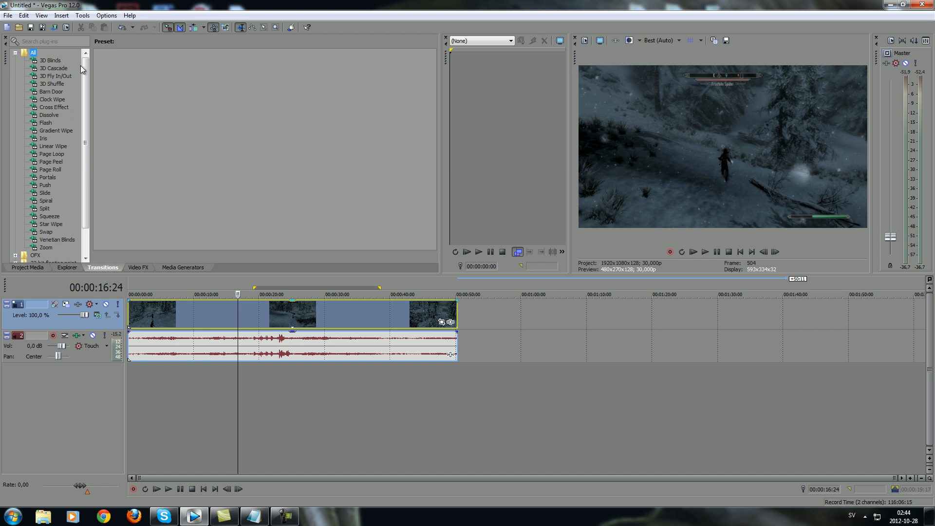
{"action": "mouse_move", "coordinate": [468, 315]}
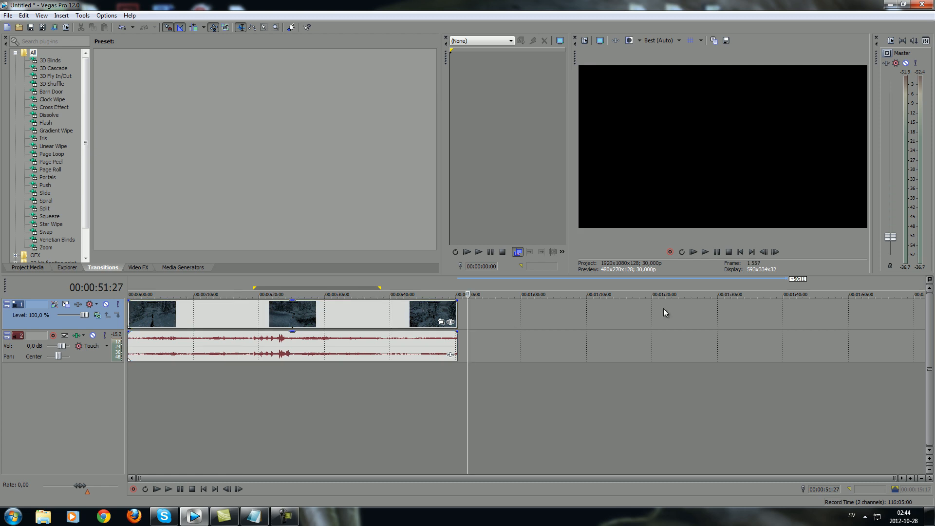
{"action": "mouse_move", "coordinate": [455, 324]}
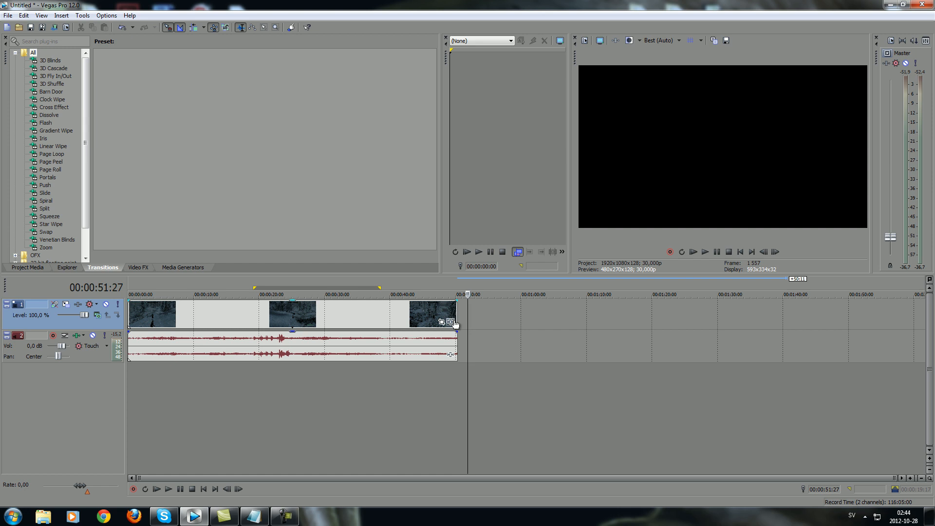
{"action": "mouse_move", "coordinate": [227, 199]}
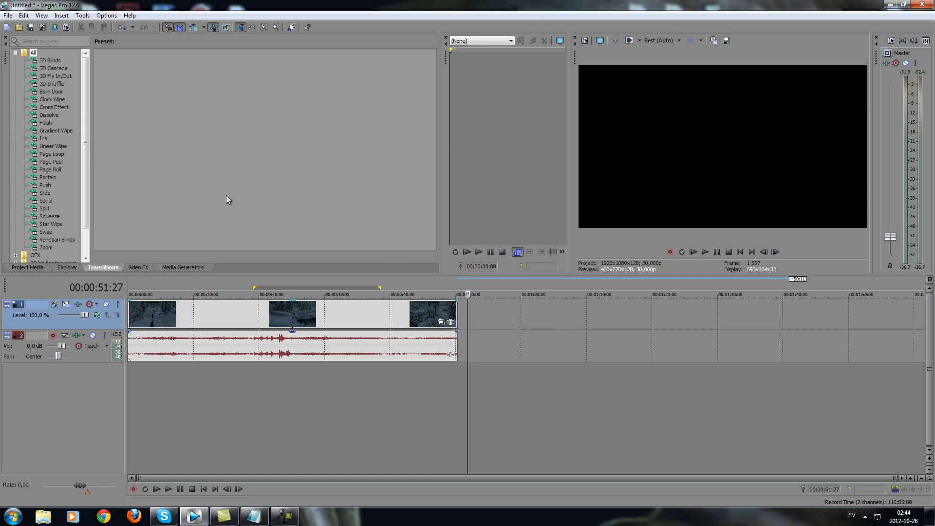
{"action": "mouse_move", "coordinate": [480, 329]}
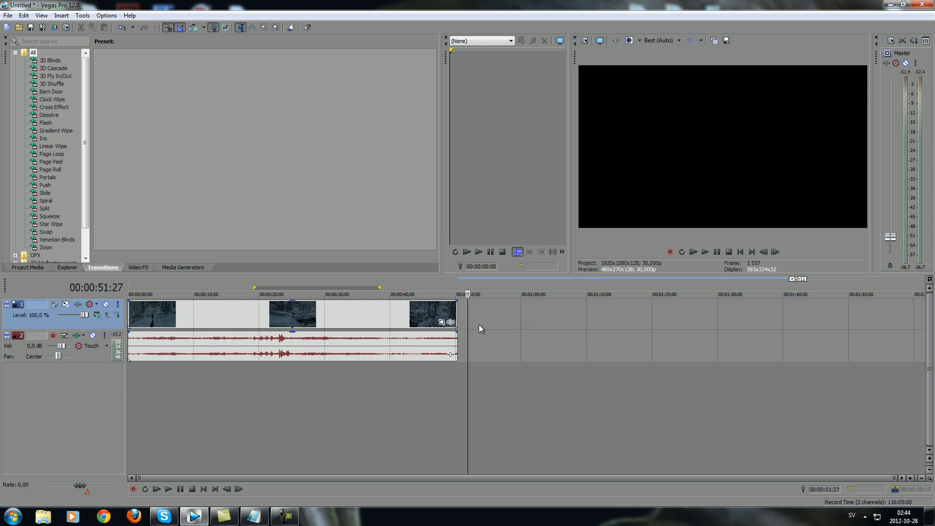
{"action": "mouse_move", "coordinate": [129, 197]}
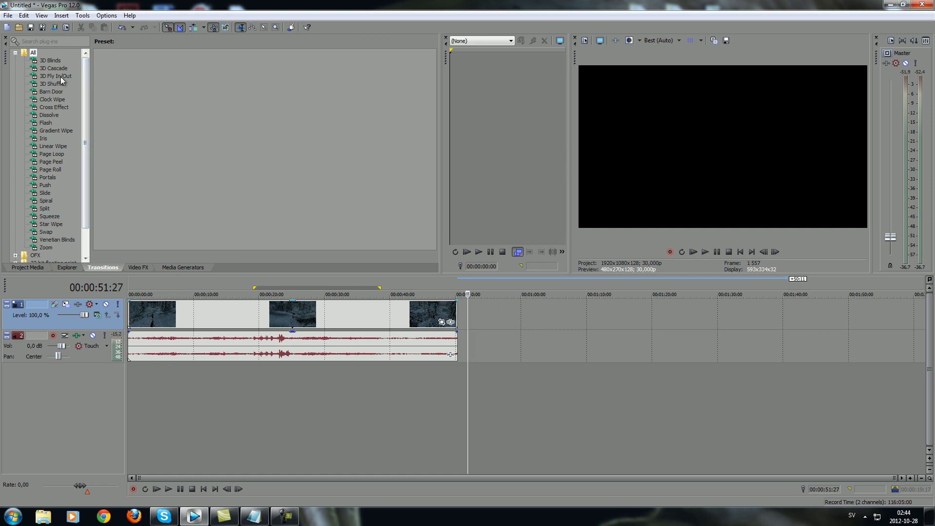
{"action": "scroll", "scroll_direction": "down", "scroll_amount": 3}
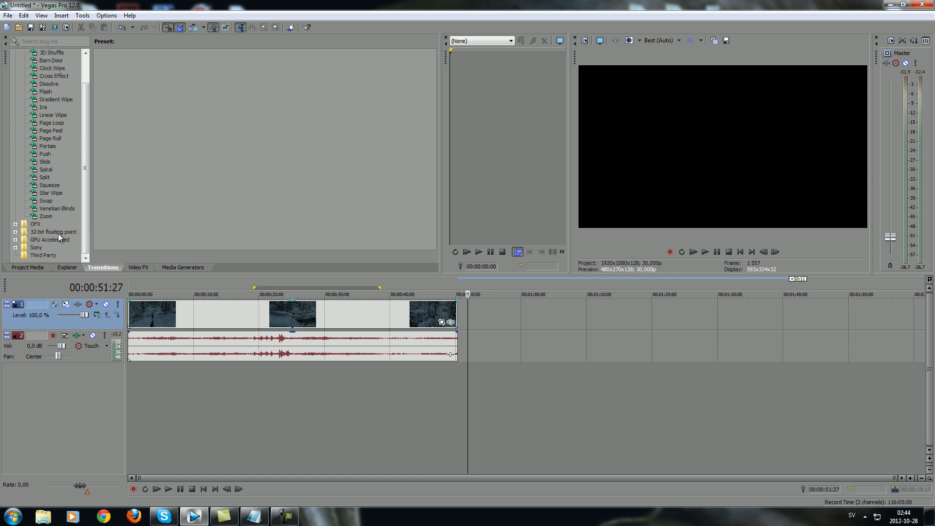
{"action": "left_click", "coordinate": [44, 185]}
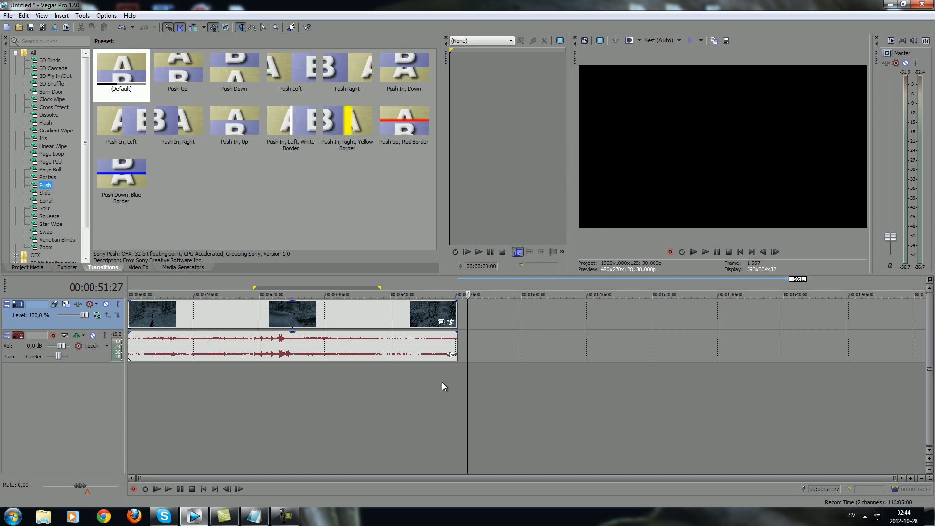
{"action": "left_click", "coordinate": [137, 267]}
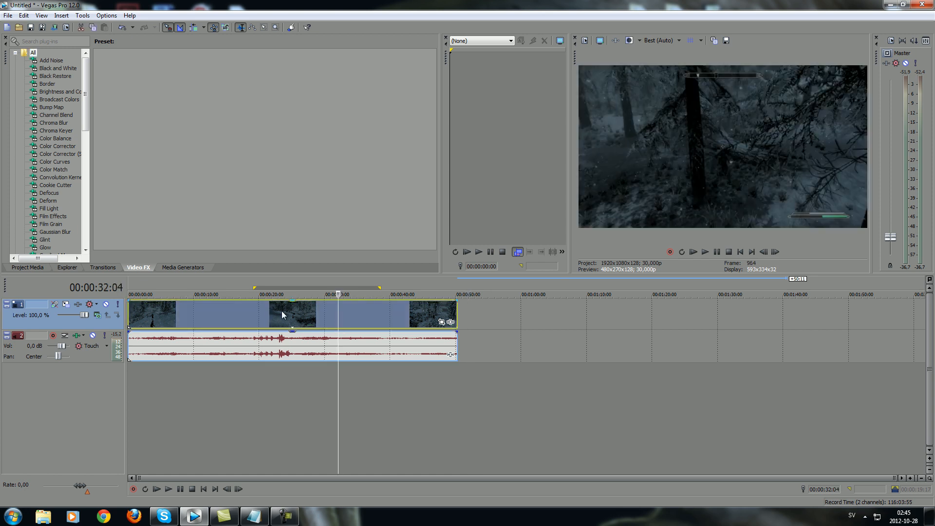
{"action": "mouse_move", "coordinate": [59, 93]}
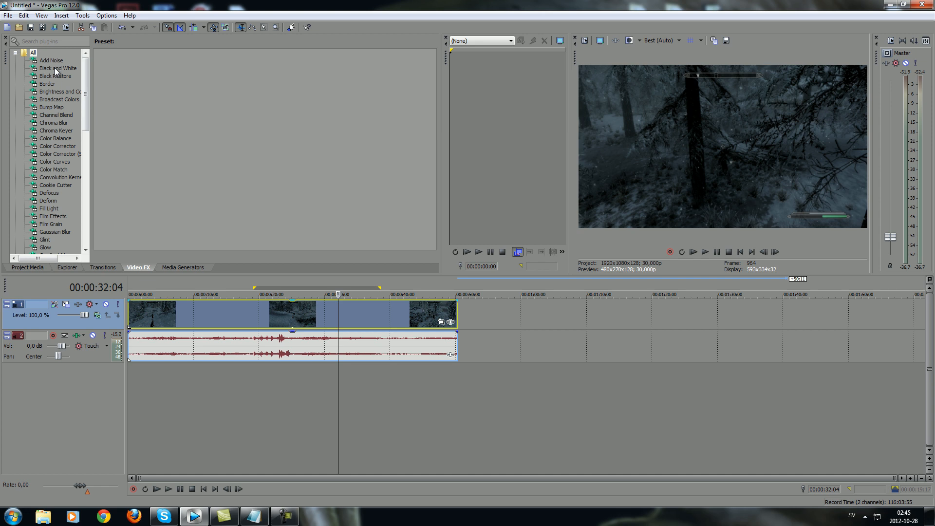
- Browse the Black and White effect presets, switching between Default and 25%, ending on 25%
{"action": "left_click", "coordinate": [55, 68]}
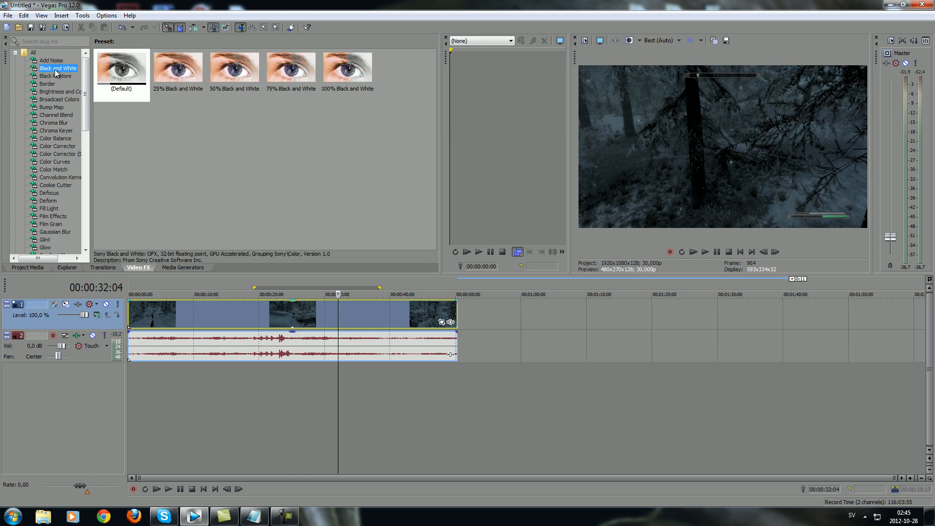
{"action": "left_click", "coordinate": [178, 68]}
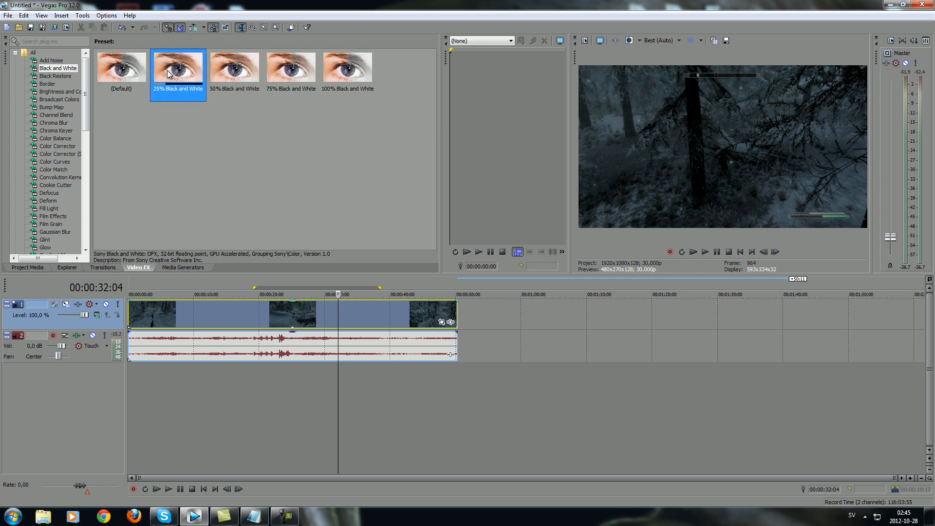
{"action": "left_click", "coordinate": [122, 67]}
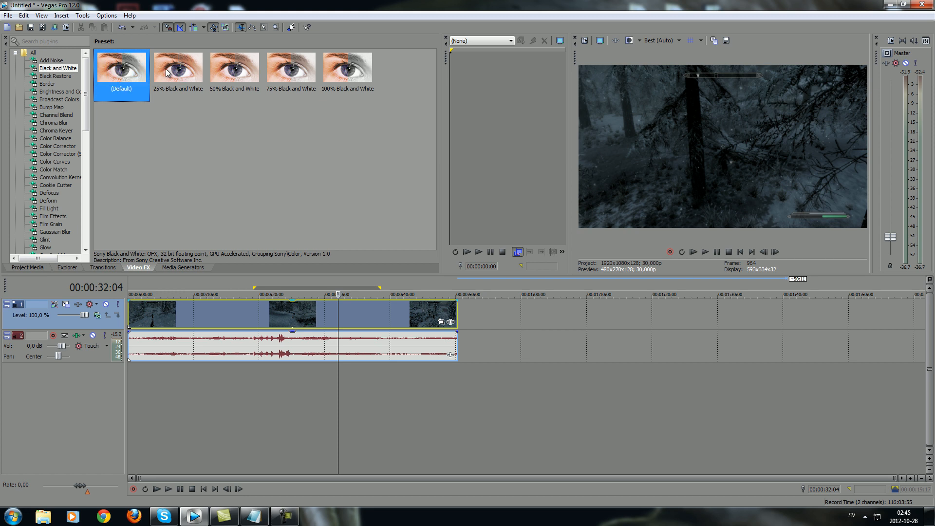
{"action": "left_click", "coordinate": [347, 67]}
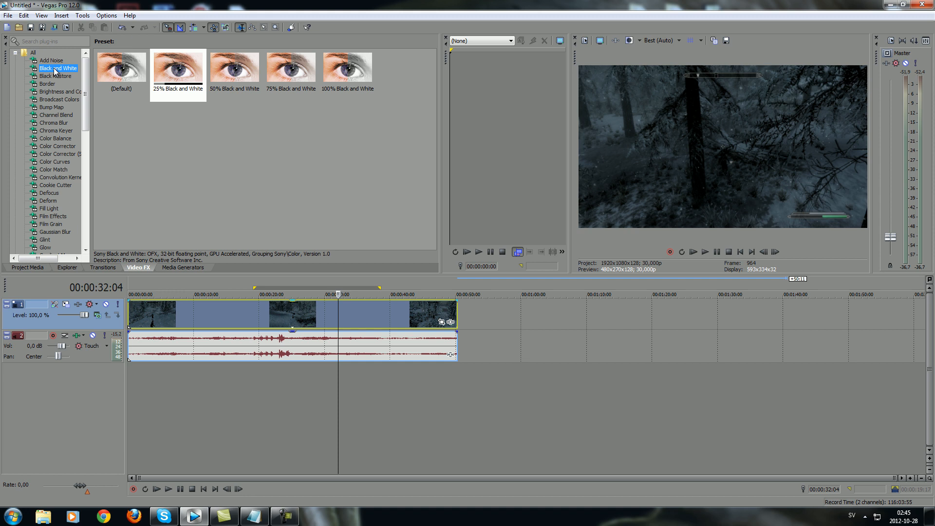
{"action": "mouse_move", "coordinate": [204, 65]}
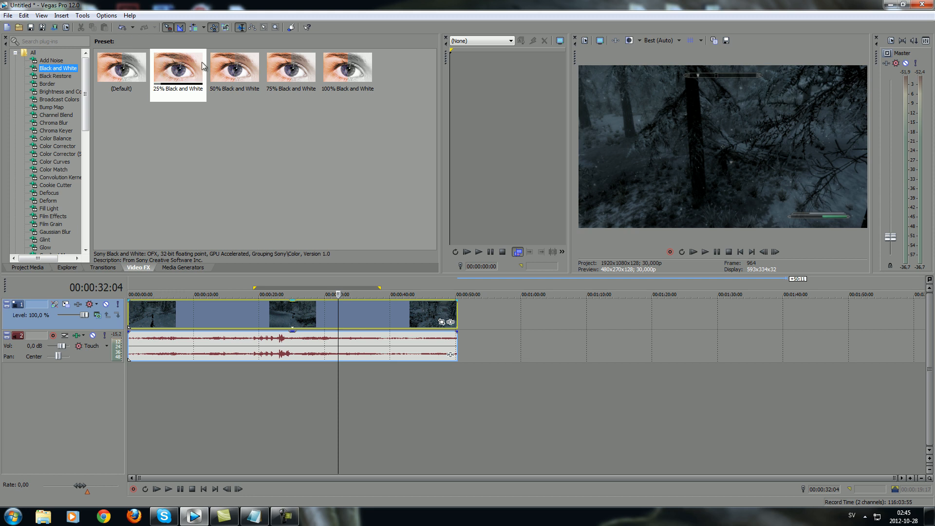
{"action": "left_click", "coordinate": [177, 67]}
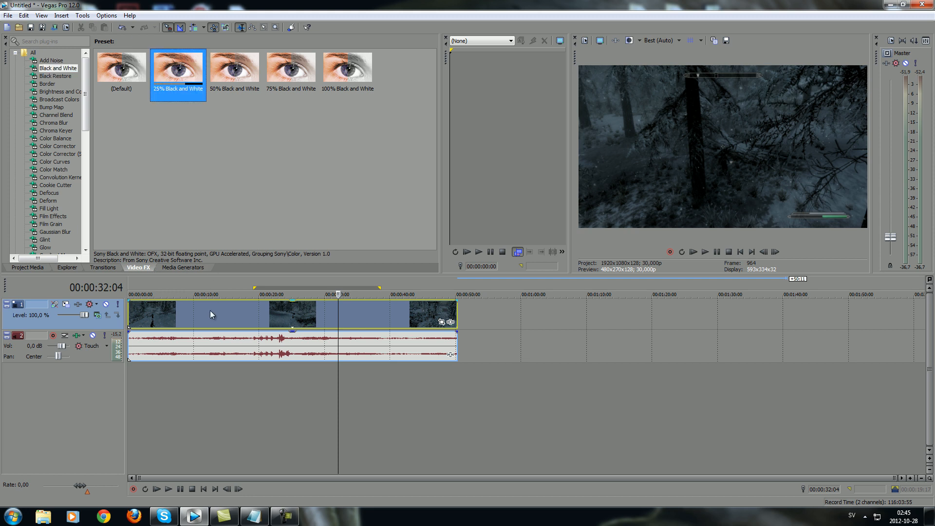
- Add Sony Color Balance to the Skyrim clip through its Media FX Plug-In Chooser
{"action": "right_click", "coordinate": [212, 315]}
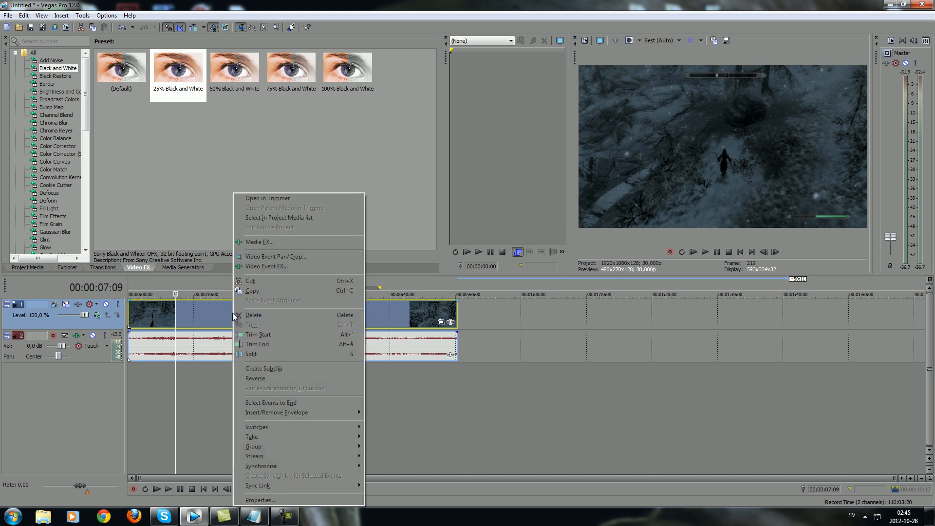
{"action": "left_click", "coordinate": [260, 241]}
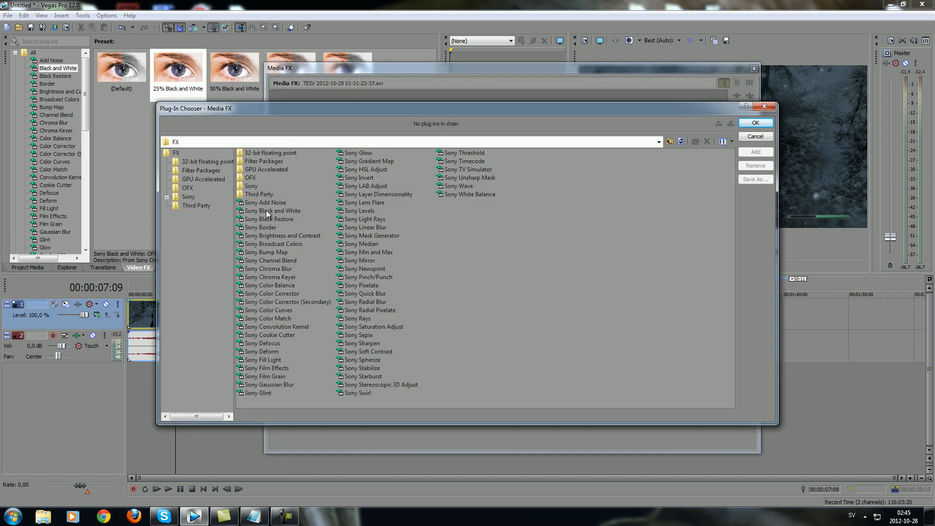
{"action": "left_click", "coordinate": [283, 235]}
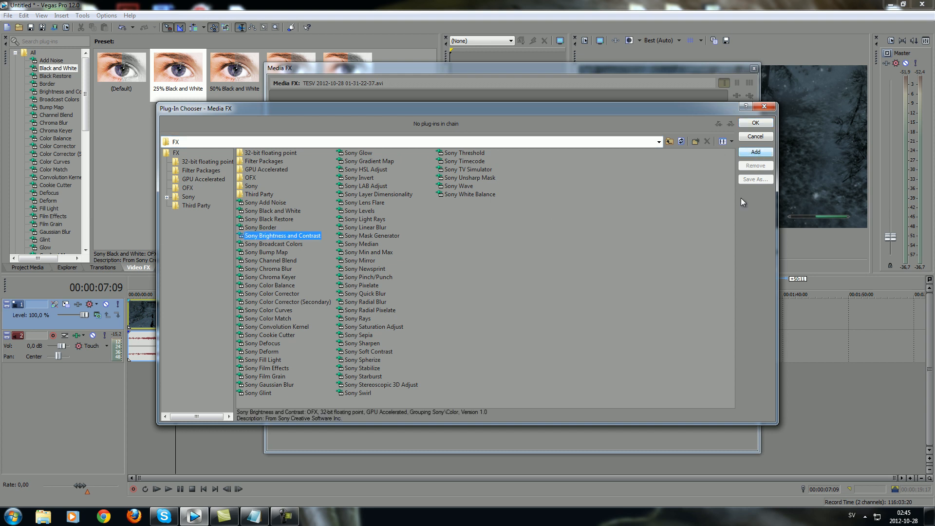
{"action": "mouse_move", "coordinate": [404, 276]}
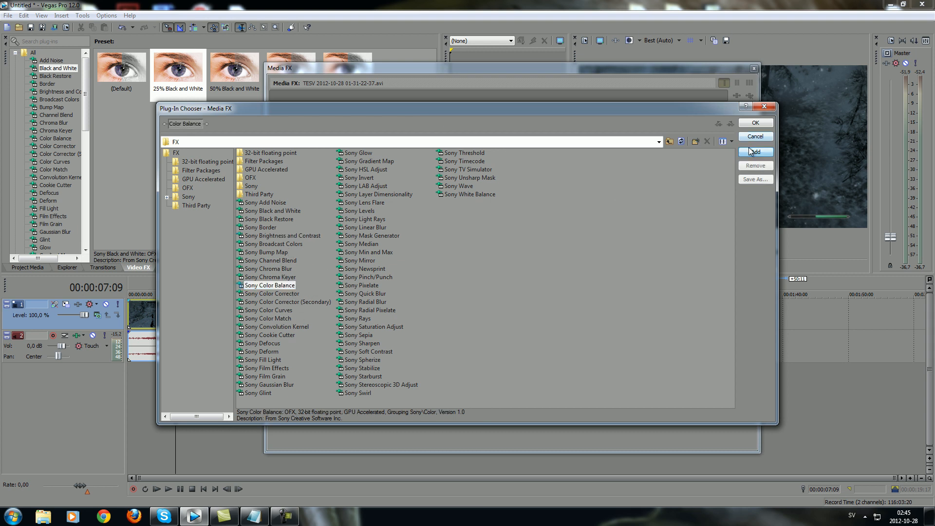
{"action": "left_click", "coordinate": [755, 152]}
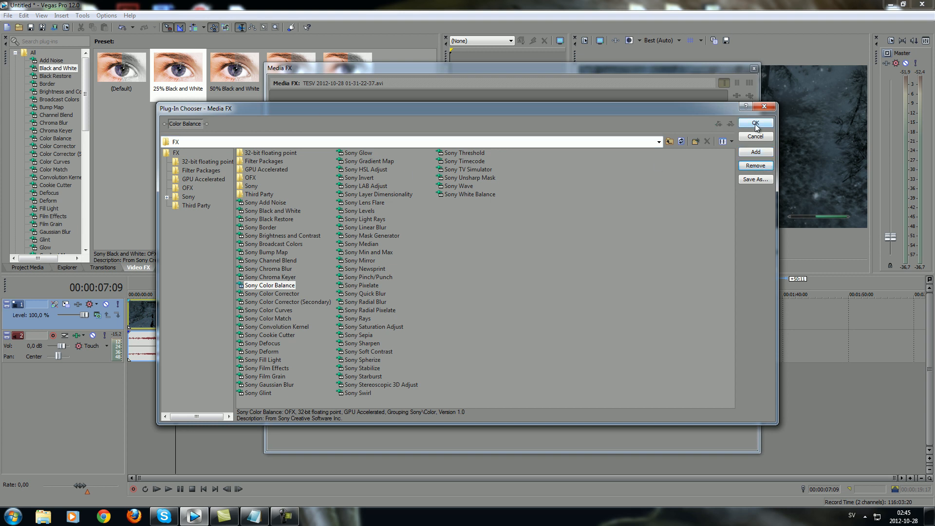
{"action": "left_click", "coordinate": [756, 122]}
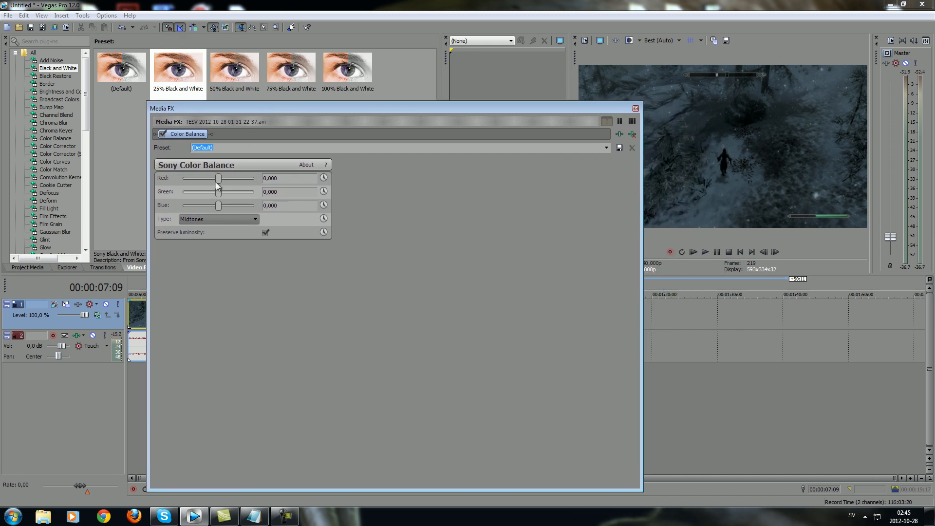
- Raise the red balance to 0.180, then remove Color Balance and close Media FX
{"action": "left_click_drag", "start_coordinate": [217, 178], "coordinate": [232, 177]}
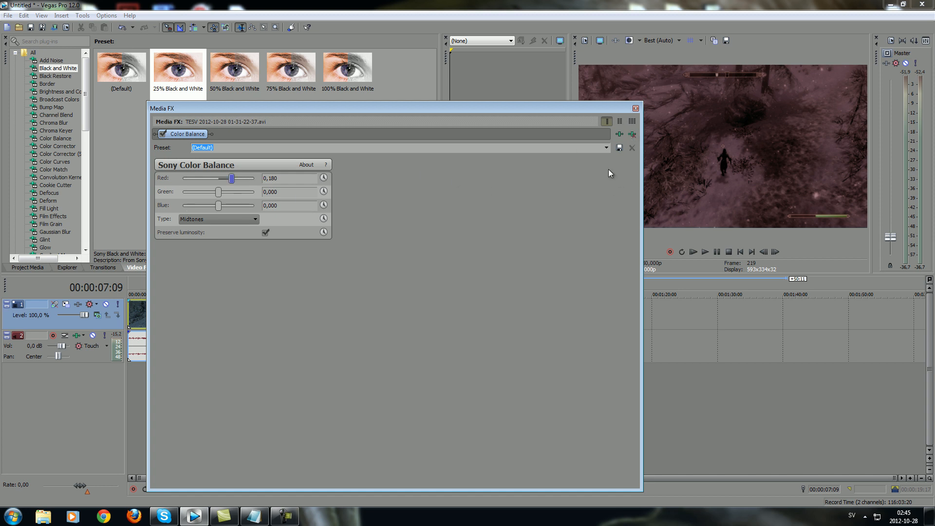
{"action": "left_click", "coordinate": [633, 135]}
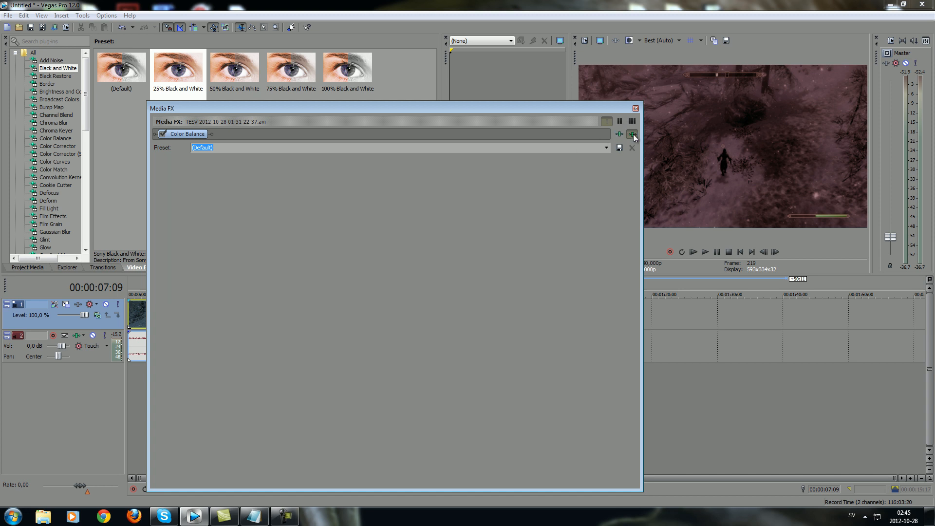
{"action": "left_click", "coordinate": [635, 108]}
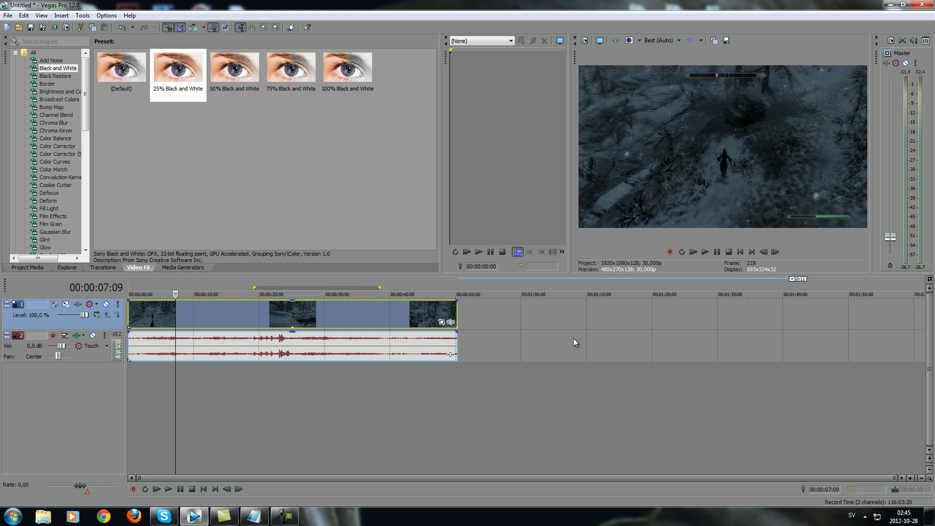
{"action": "mouse_move", "coordinate": [431, 327]}
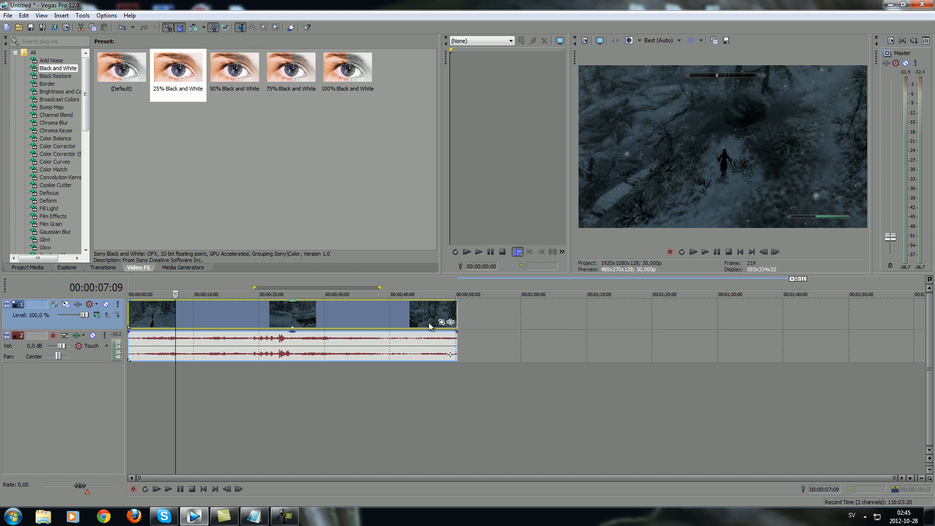
{"action": "mouse_move", "coordinate": [232, 230]}
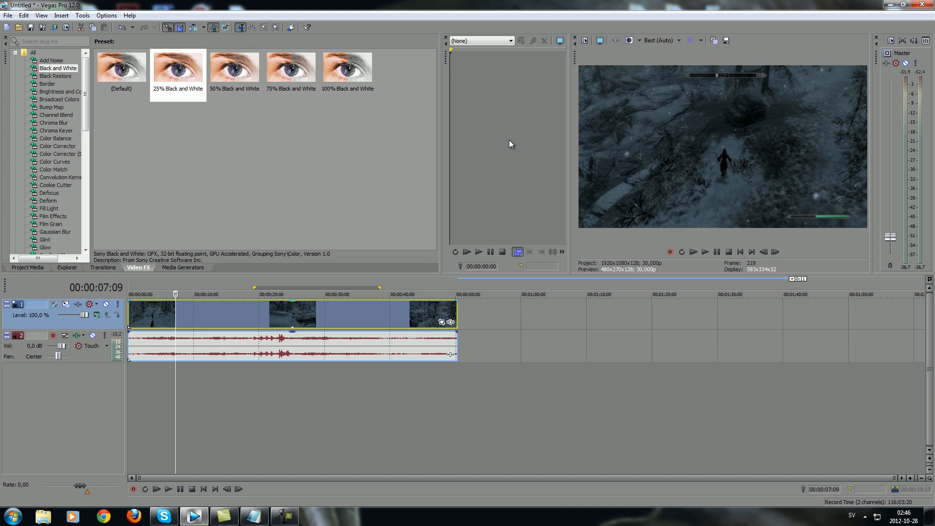
{"action": "mouse_move", "coordinate": [551, 190]}
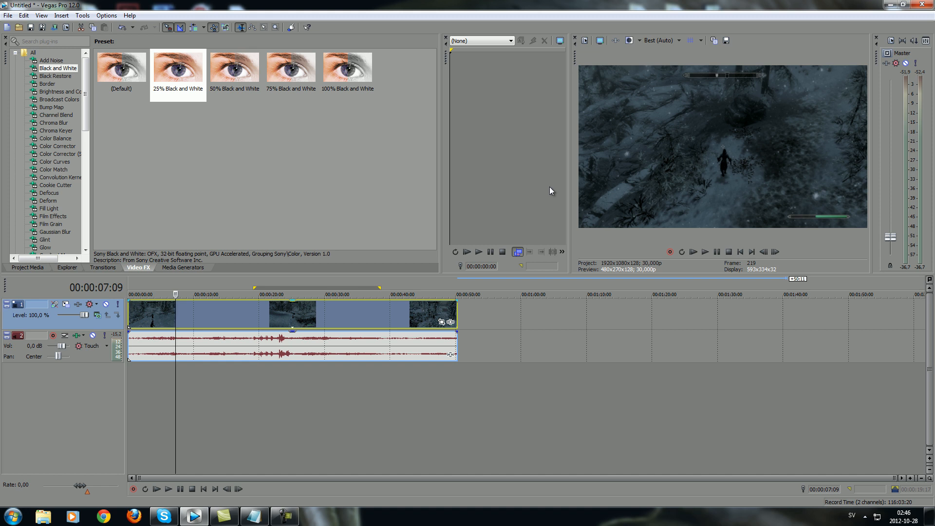
{"action": "mouse_move", "coordinate": [568, 209]}
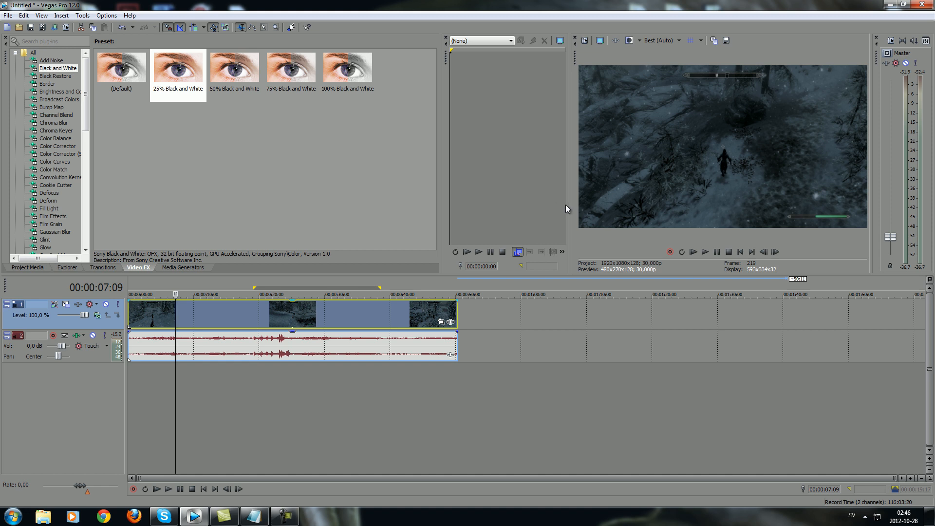
{"action": "mouse_move", "coordinate": [416, 312]}
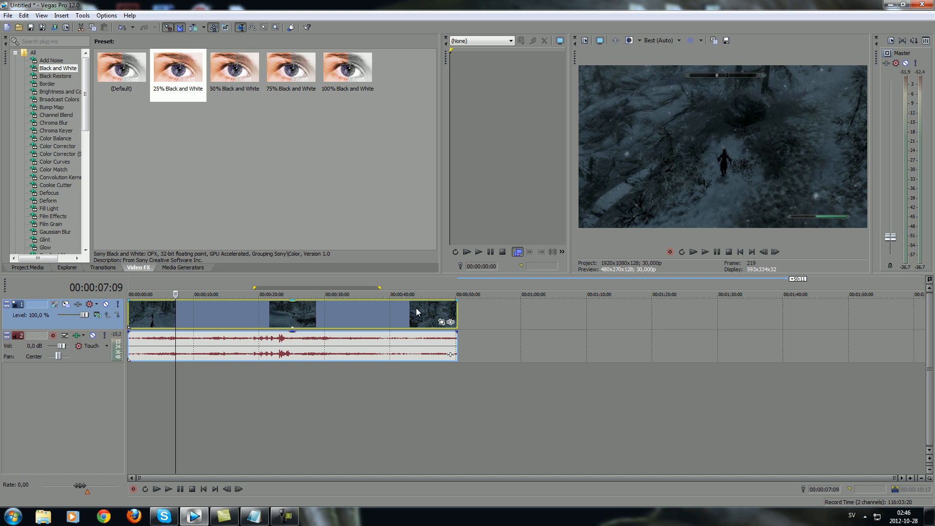
{"action": "mouse_move", "coordinate": [607, 377]}
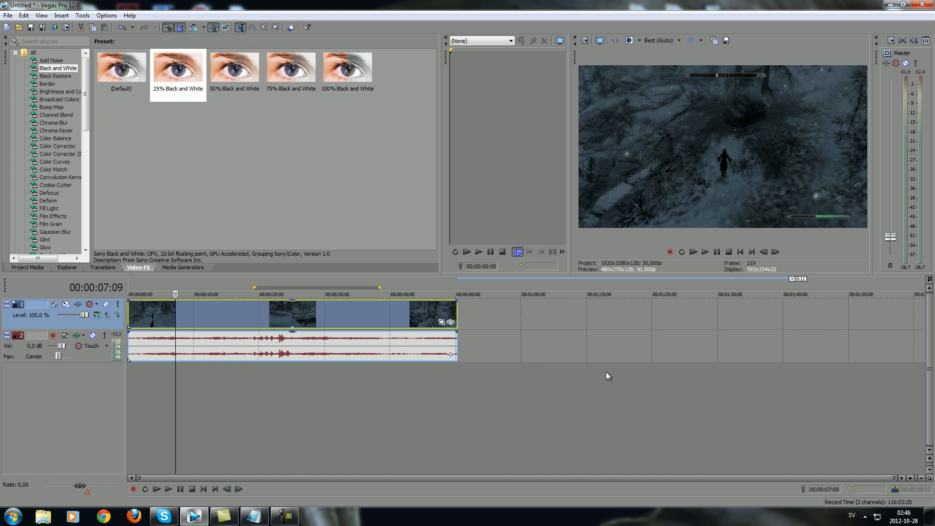
{"action": "mouse_move", "coordinate": [483, 439]}
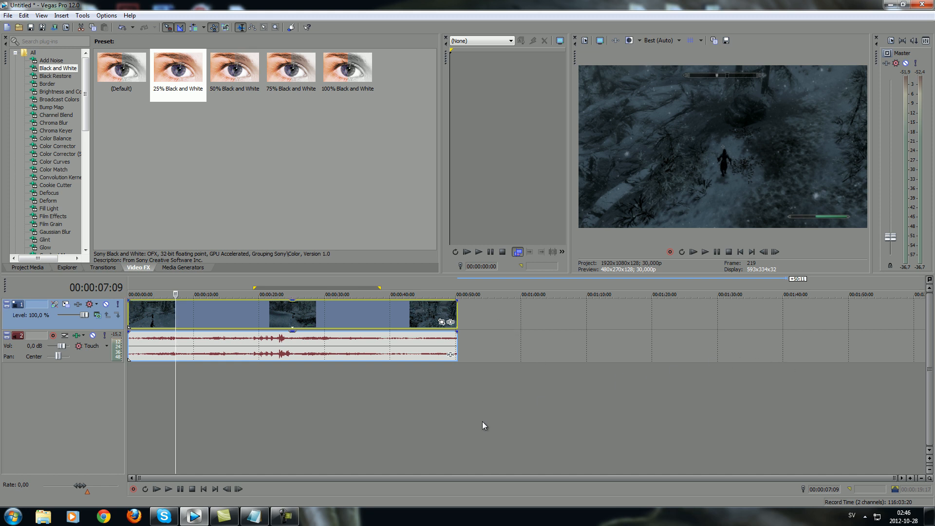
{"action": "mouse_move", "coordinate": [550, 354]}
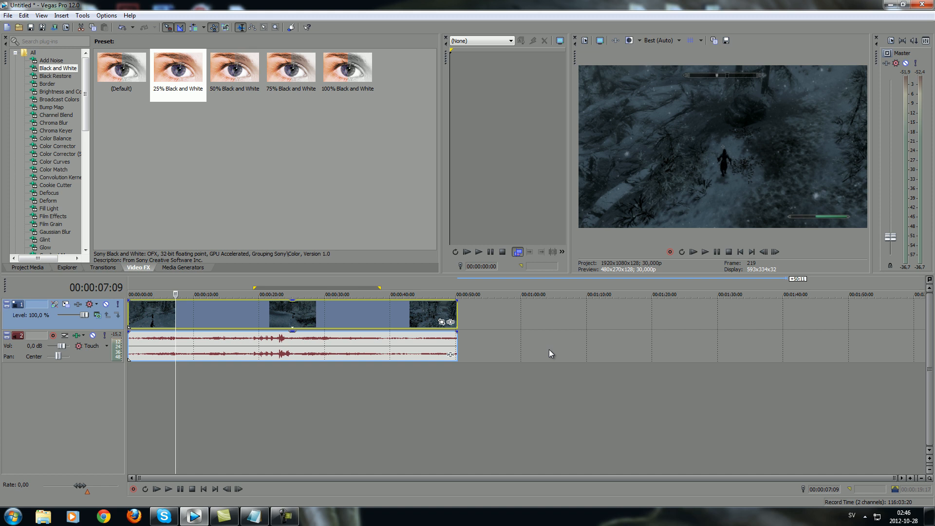
{"action": "mouse_move", "coordinate": [391, 329]}
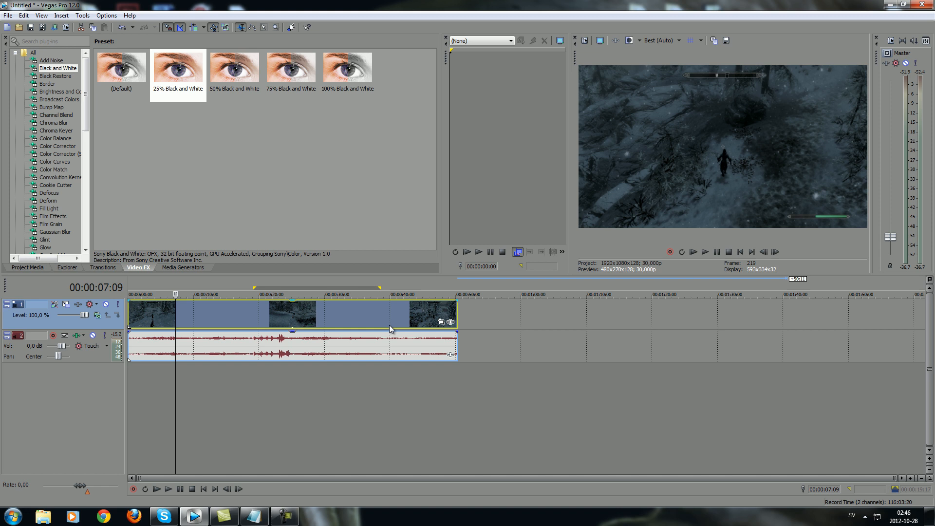
{"action": "mouse_move", "coordinate": [466, 324]}
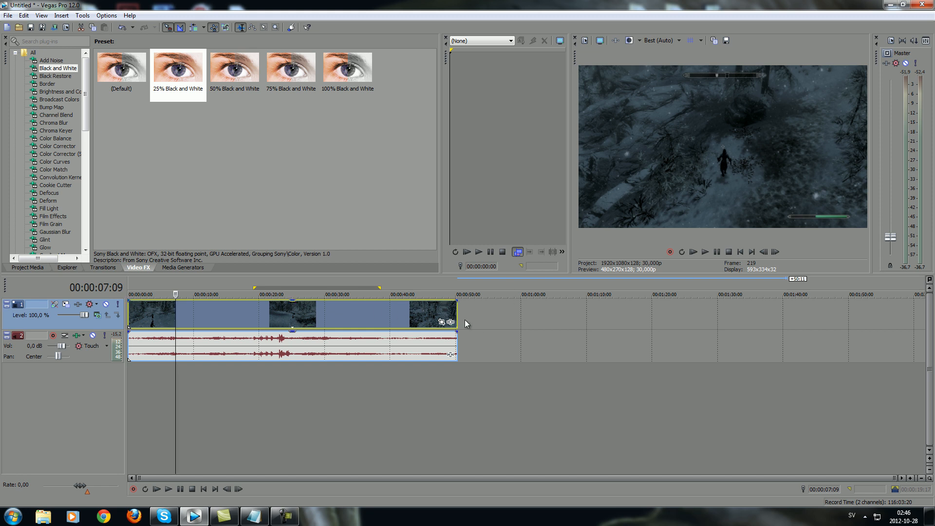
{"action": "mouse_move", "coordinate": [473, 436]}
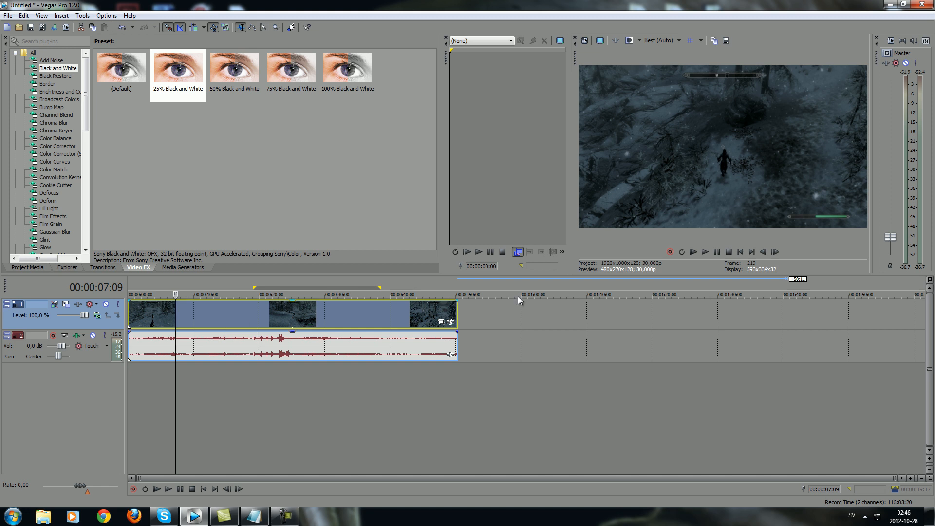
- Open the File menu
{"action": "left_click", "coordinate": [8, 15]}
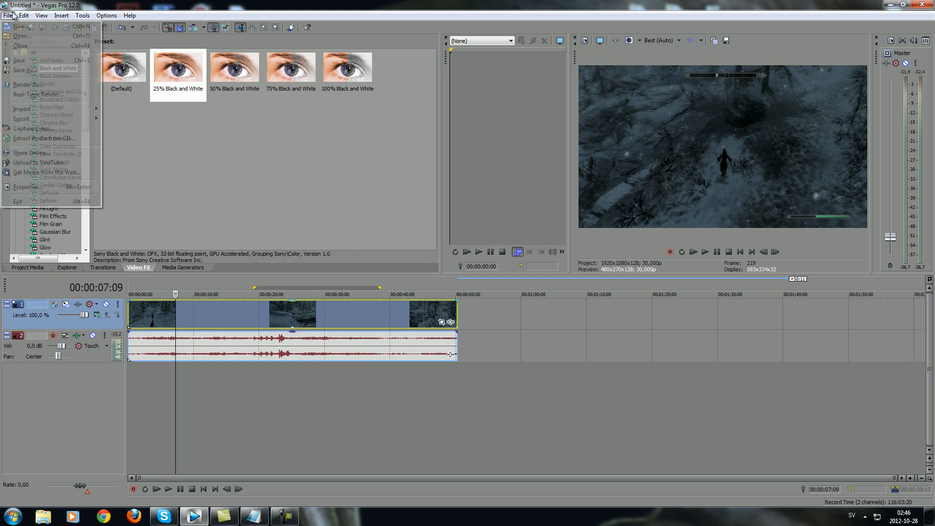
- Apply the HD 1080 template (1920x1080, 29.970 fps) and make it the default for new projects
{"action": "left_click", "coordinate": [22, 186]}
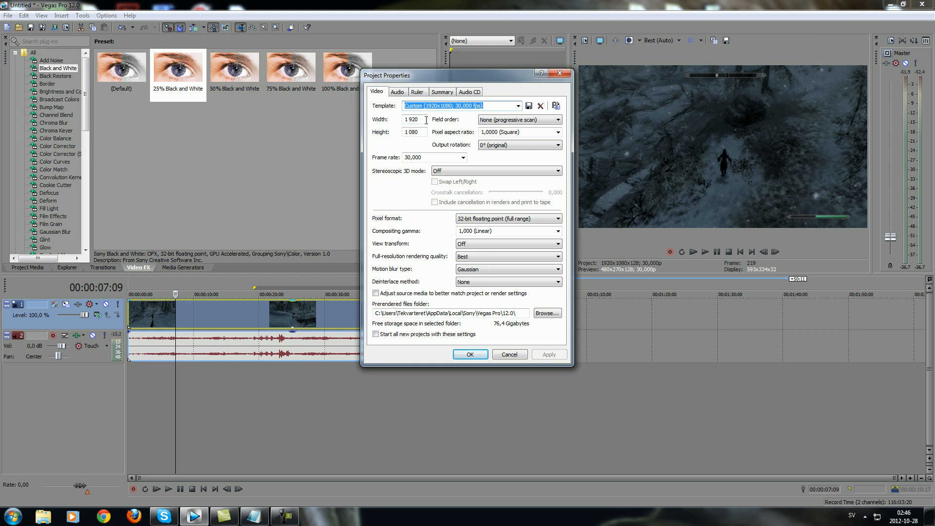
{"action": "left_click", "coordinate": [515, 106]}
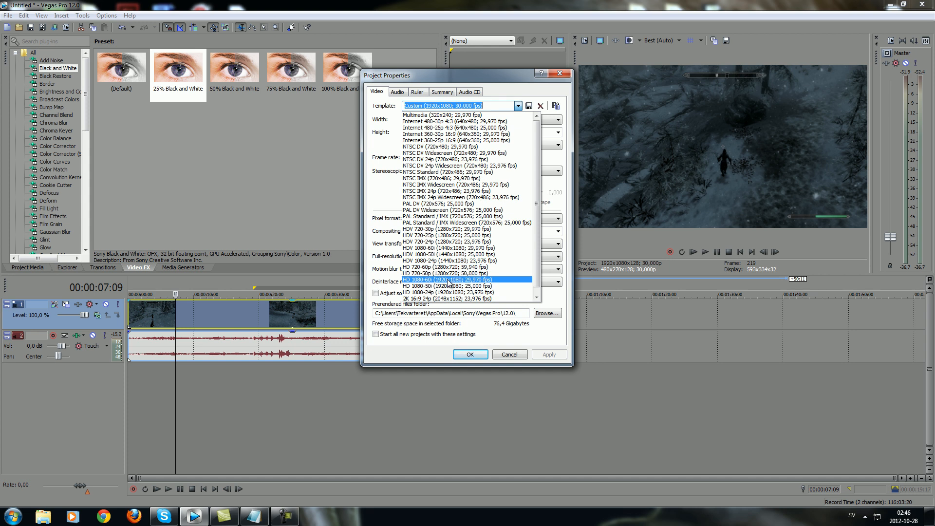
{"action": "left_click", "coordinate": [448, 279]}
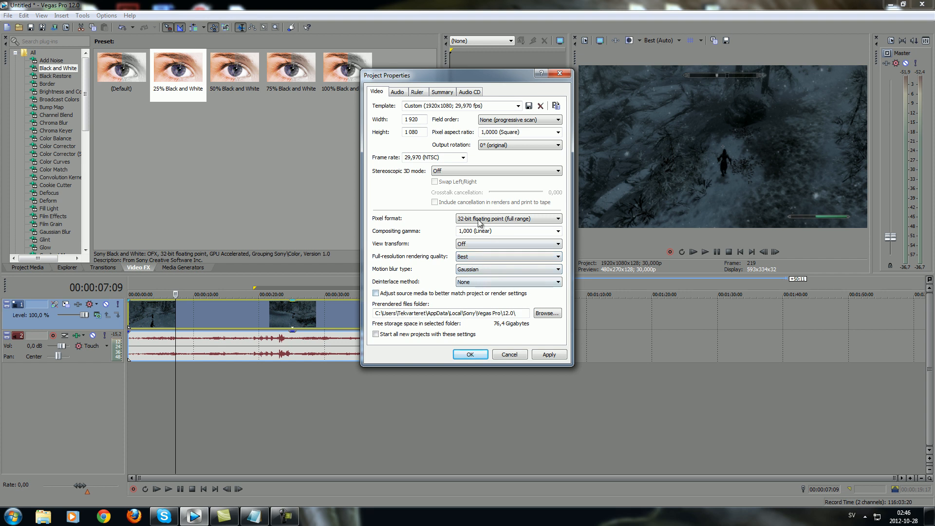
{"action": "mouse_move", "coordinate": [523, 237]}
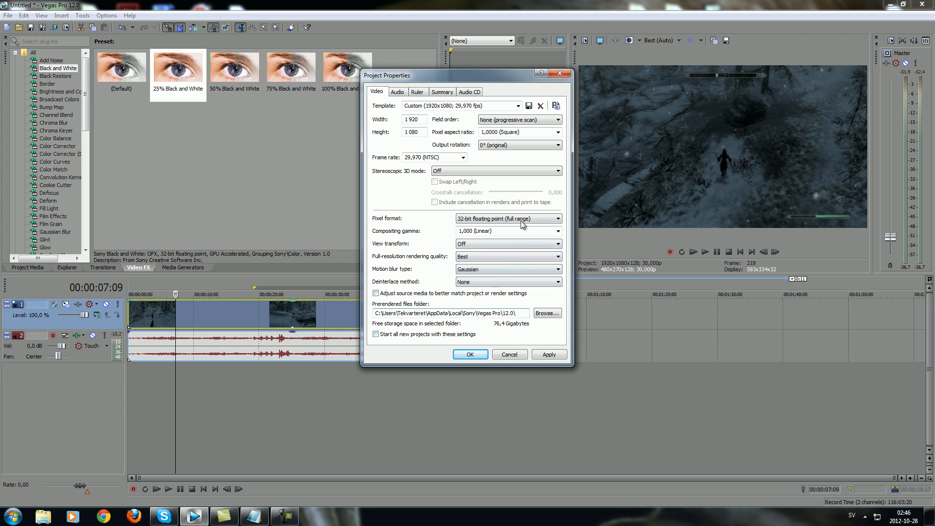
{"action": "left_click", "coordinate": [376, 335]}
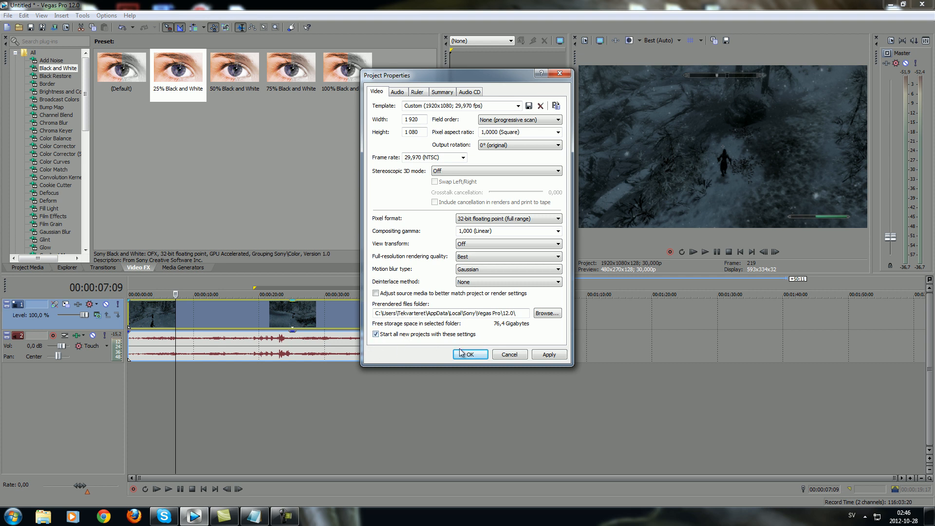
{"action": "mouse_move", "coordinate": [518, 361]}
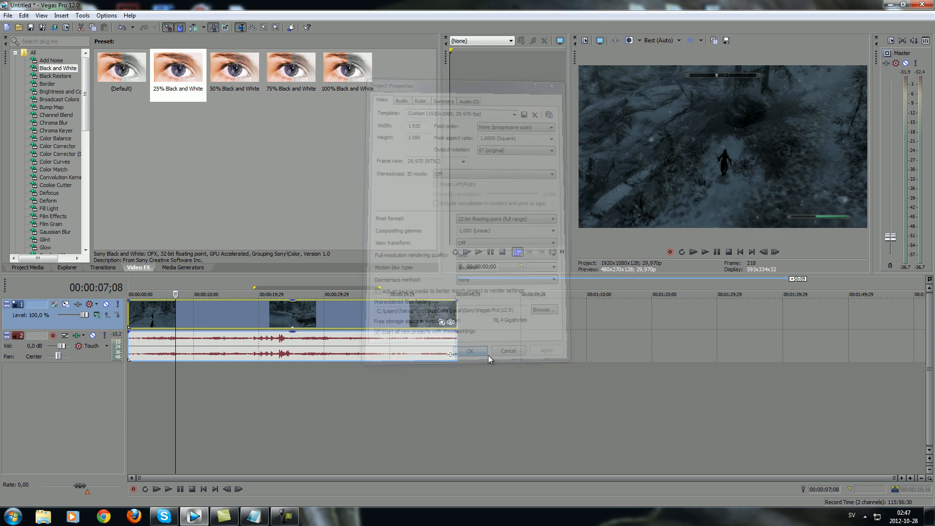
{"action": "left_click", "coordinate": [470, 351]}
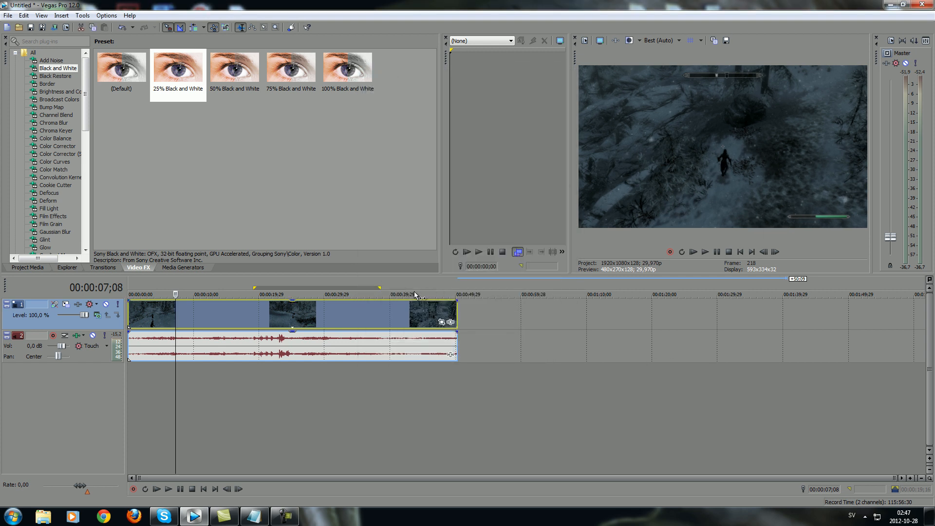
{"action": "mouse_move", "coordinate": [257, 339]}
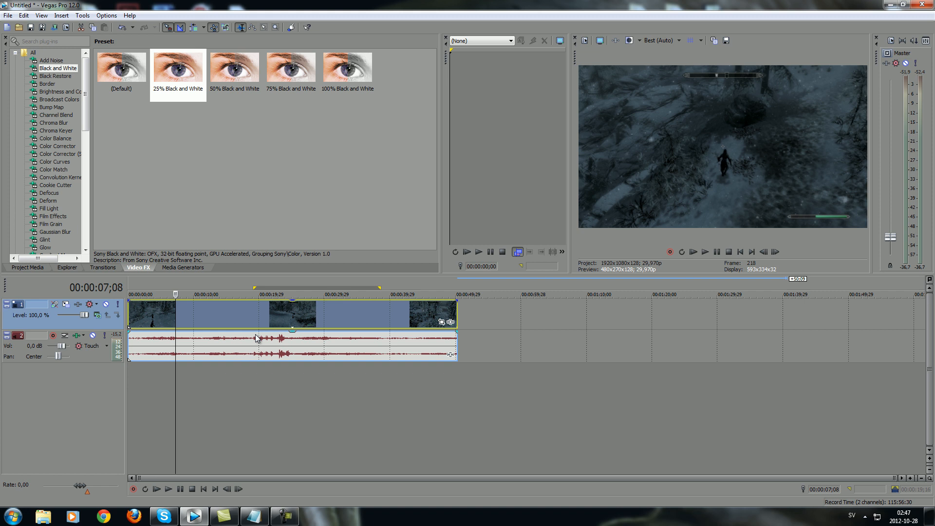
- Open Render As, pick the Internet HD 1080p MP4 format, and customize it
{"action": "left_click", "coordinate": [8, 16]}
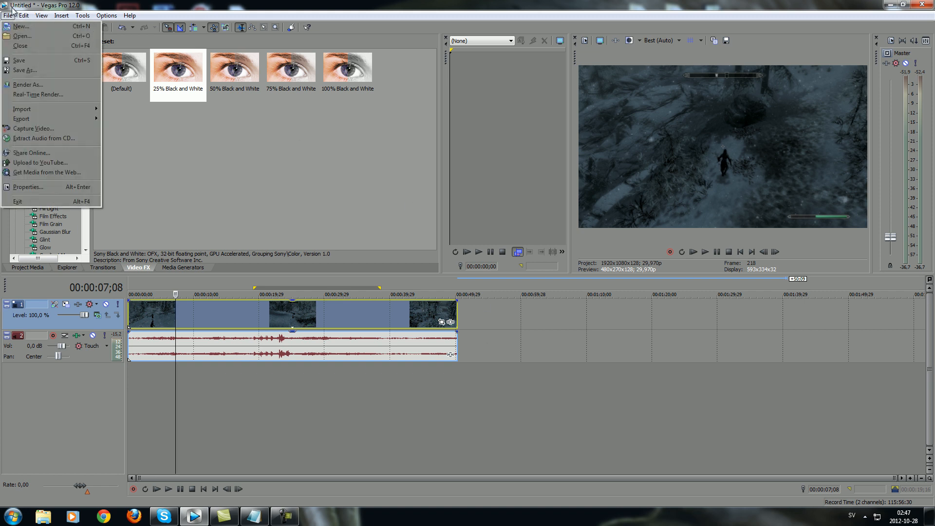
{"action": "mouse_move", "coordinate": [32, 97]}
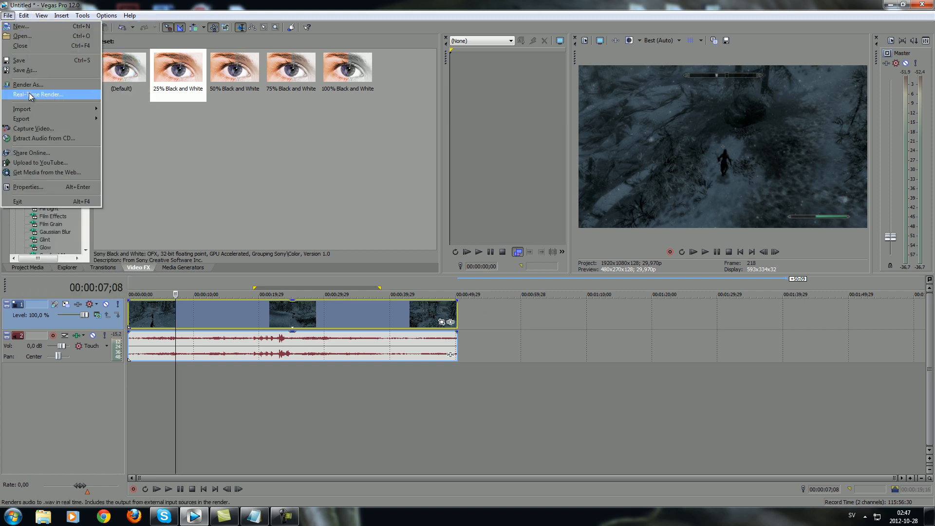
{"action": "left_click", "coordinate": [27, 84]}
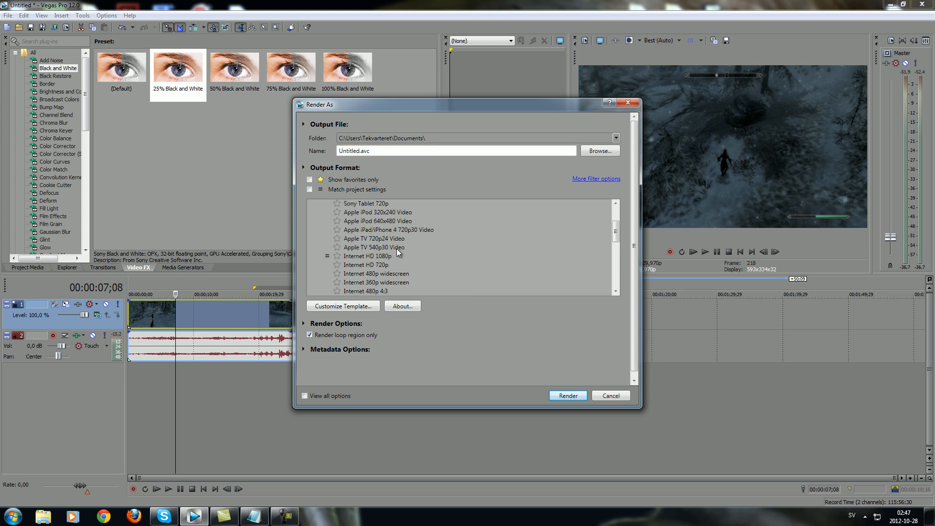
{"action": "left_click", "coordinate": [368, 256]}
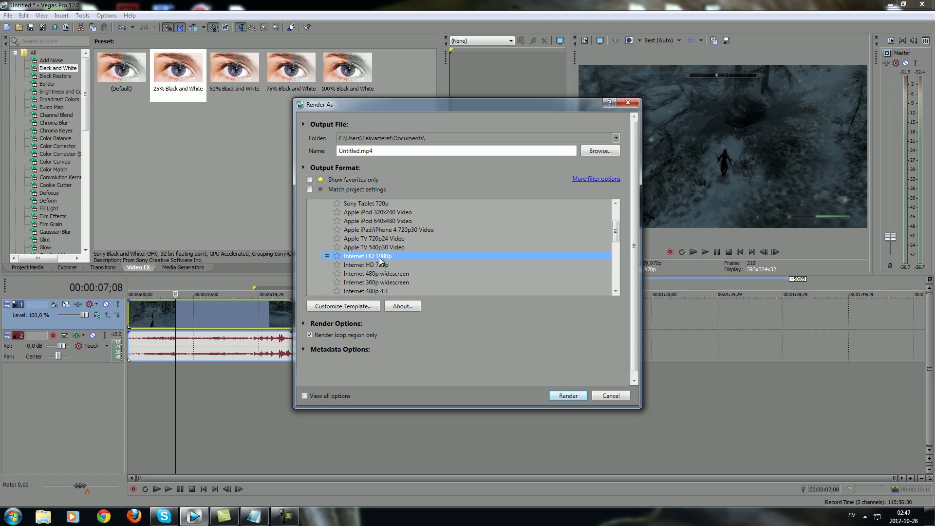
{"action": "mouse_move", "coordinate": [394, 261]}
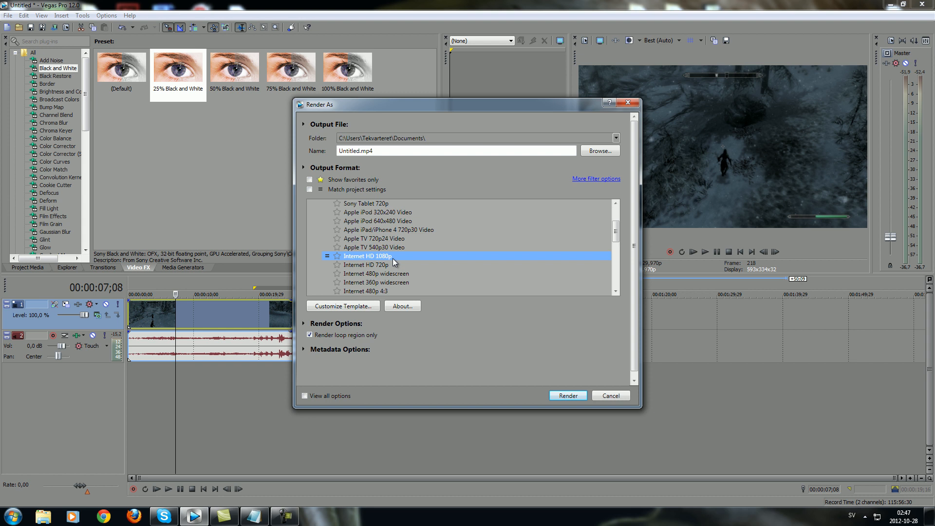
{"action": "mouse_move", "coordinate": [372, 287]}
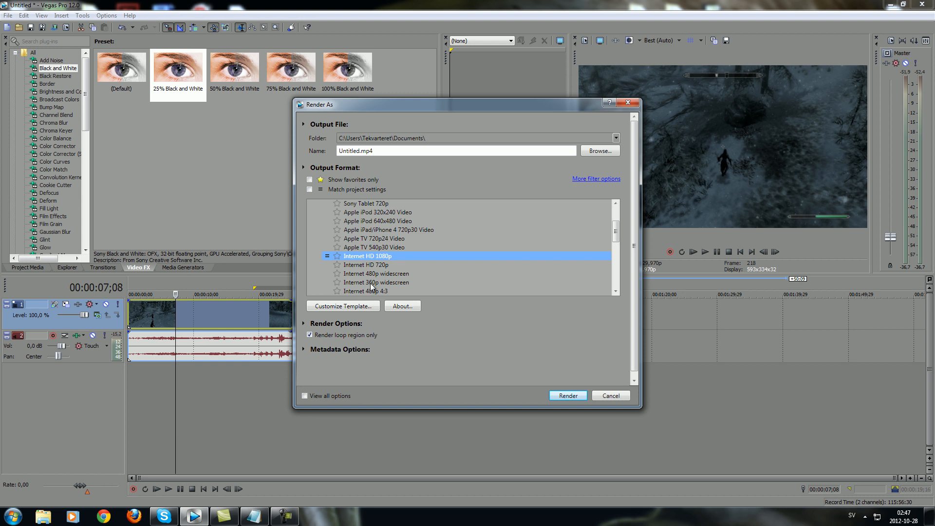
{"action": "mouse_move", "coordinate": [343, 306]}
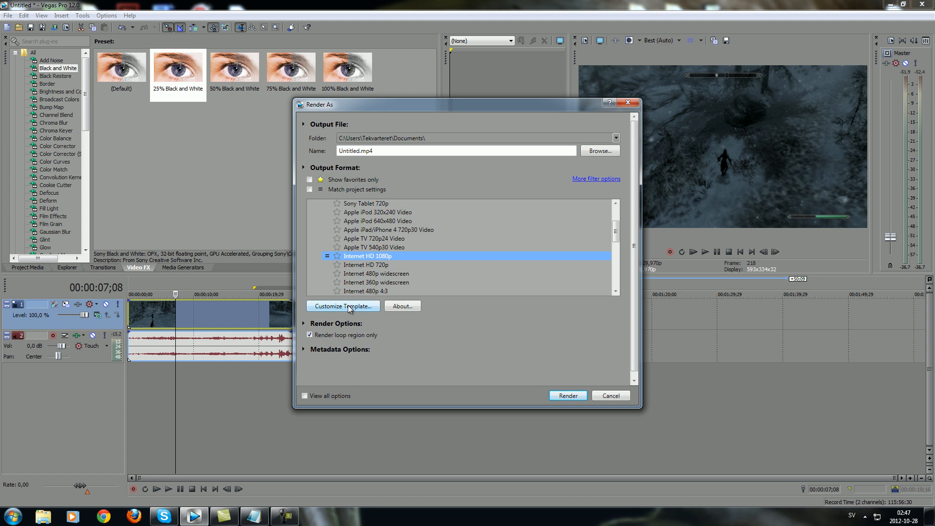
{"action": "left_click", "coordinate": [343, 306]}
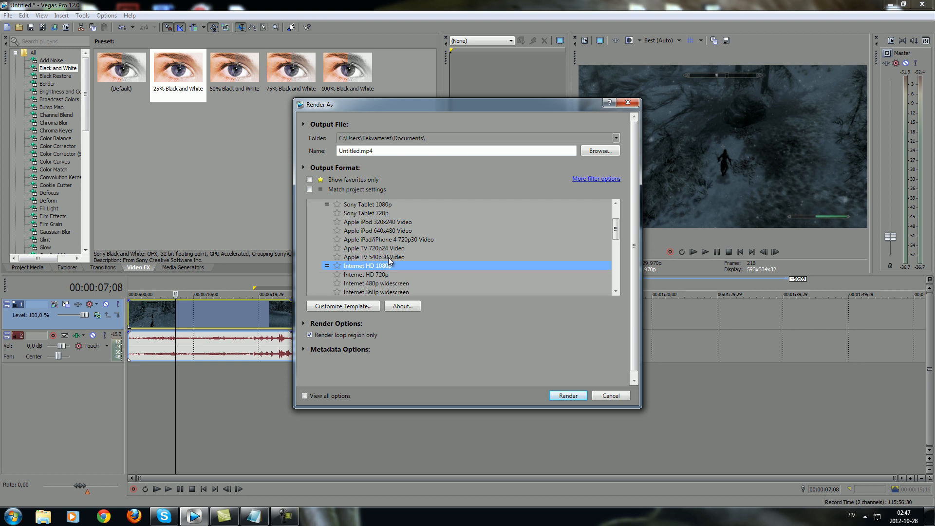
{"action": "left_click", "coordinate": [343, 306]}
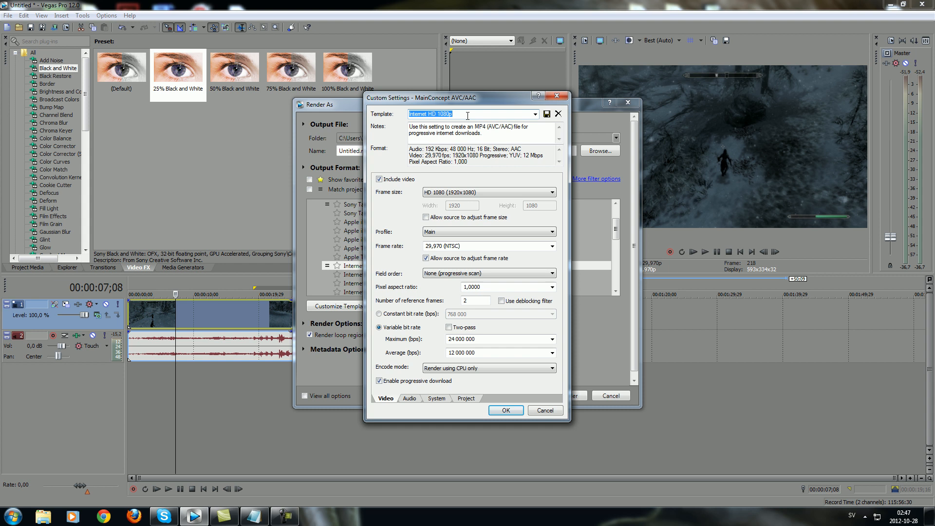
- Name the template ToutubeHDtemplate: maximum bitrate 20,000,000, average 15,000,000, OpenCL encode mode
{"action": "type", "text": "ToutubeHDtemplate"}
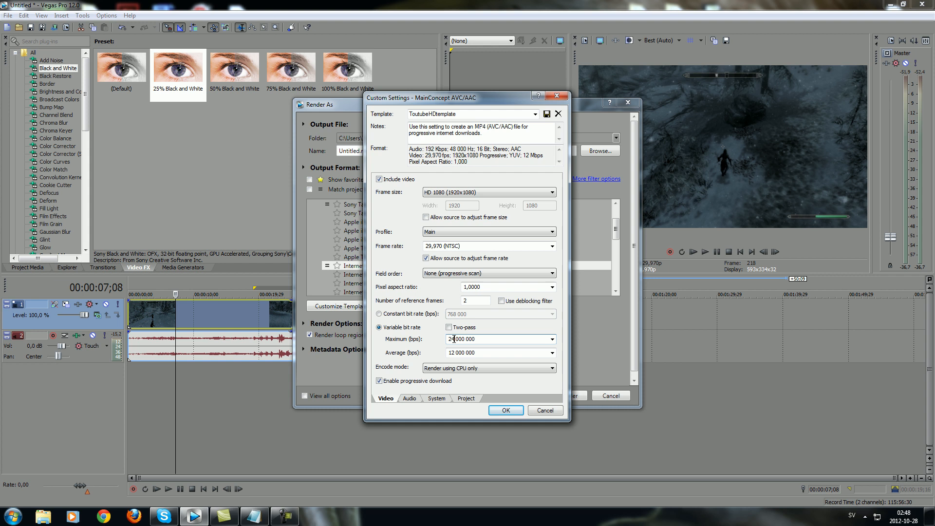
{"action": "type", "text": "2 000 000"}
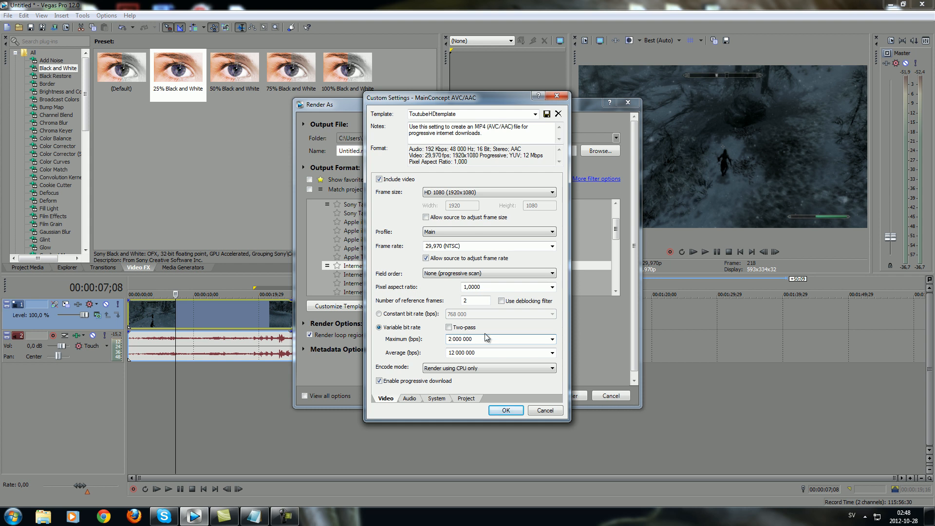
{"action": "type", "text": "20 000 000"}
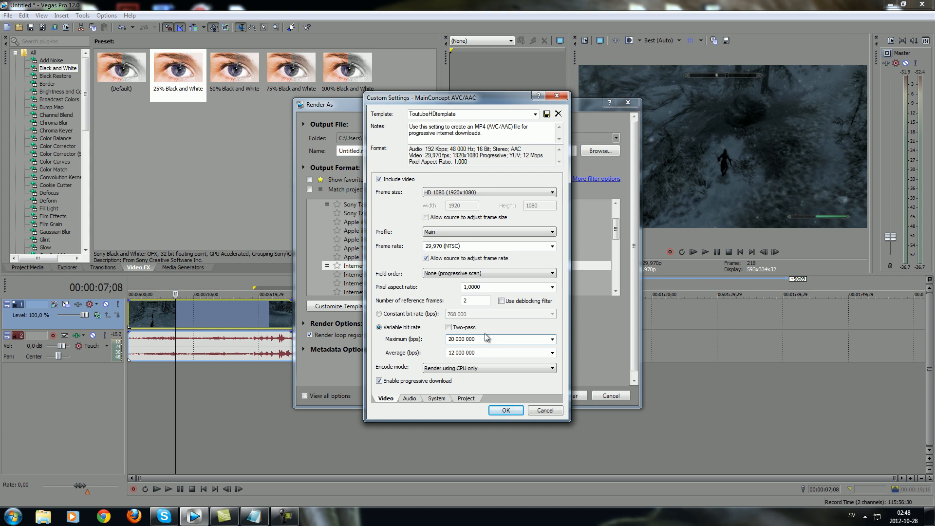
{"action": "triple_click", "coordinate": [481, 339]}
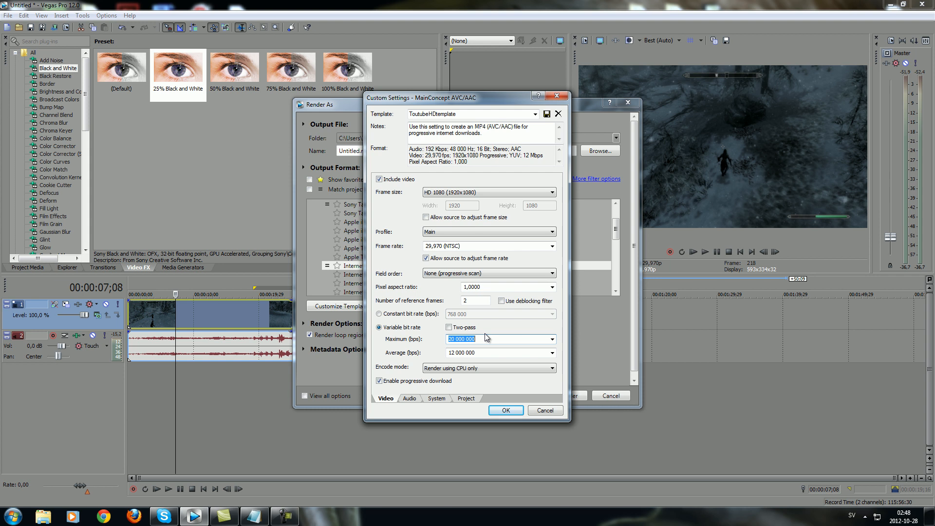
{"action": "left_click", "coordinate": [474, 353]}
{"action": "type", "text": "5"}
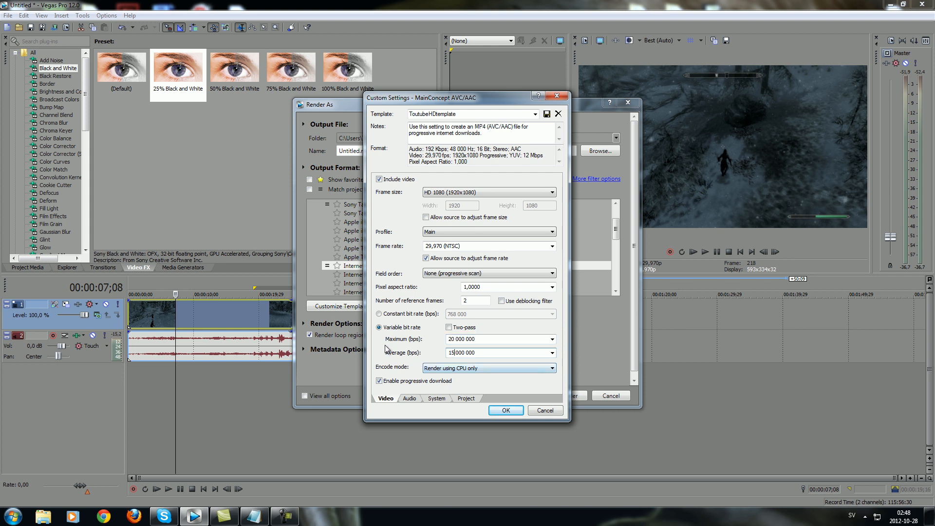
{"action": "left_click", "coordinate": [489, 367]}
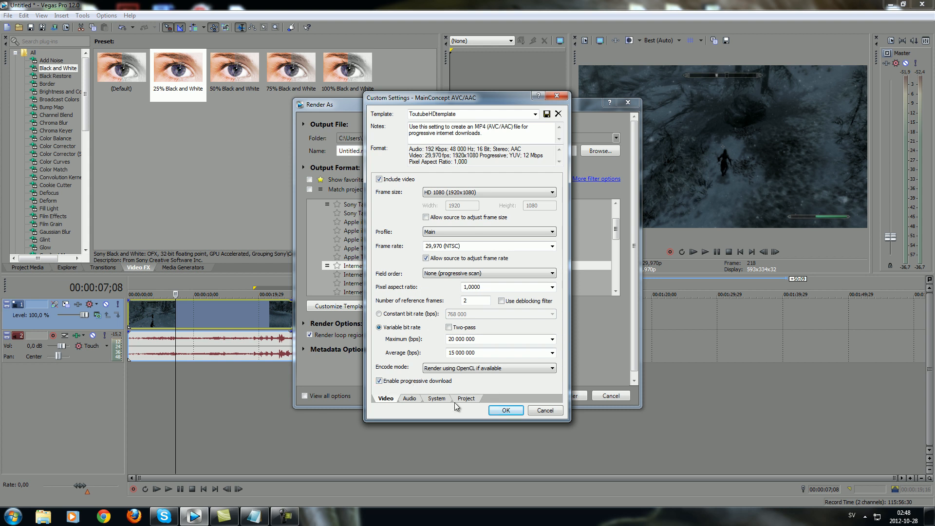
{"action": "left_click", "coordinate": [466, 399]}
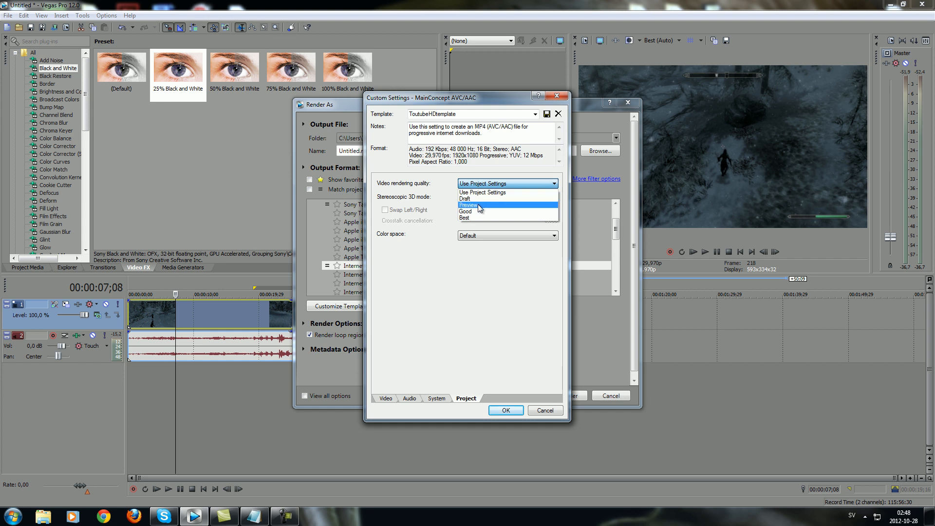
- Set video rendering quality to Best and save the ToutubeHDtemplate template
{"action": "left_click", "coordinate": [464, 217]}
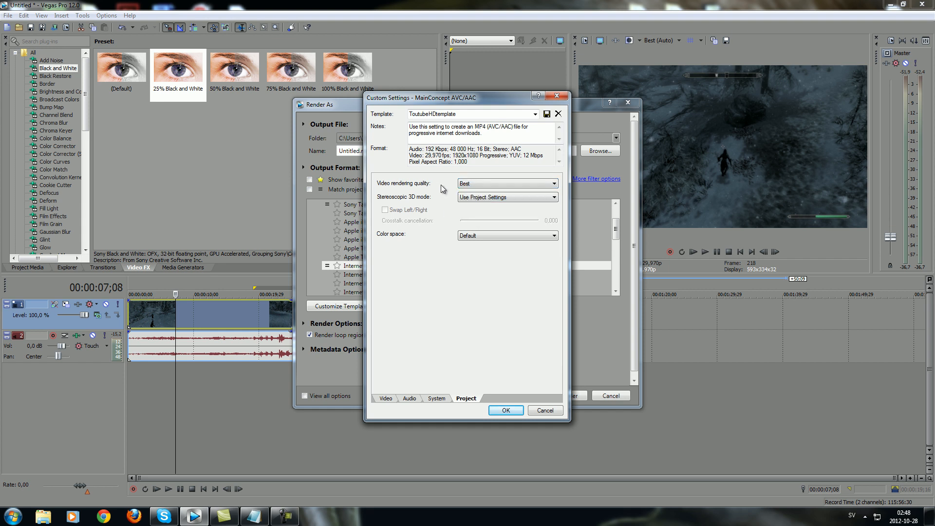
{"action": "mouse_move", "coordinate": [695, 189]}
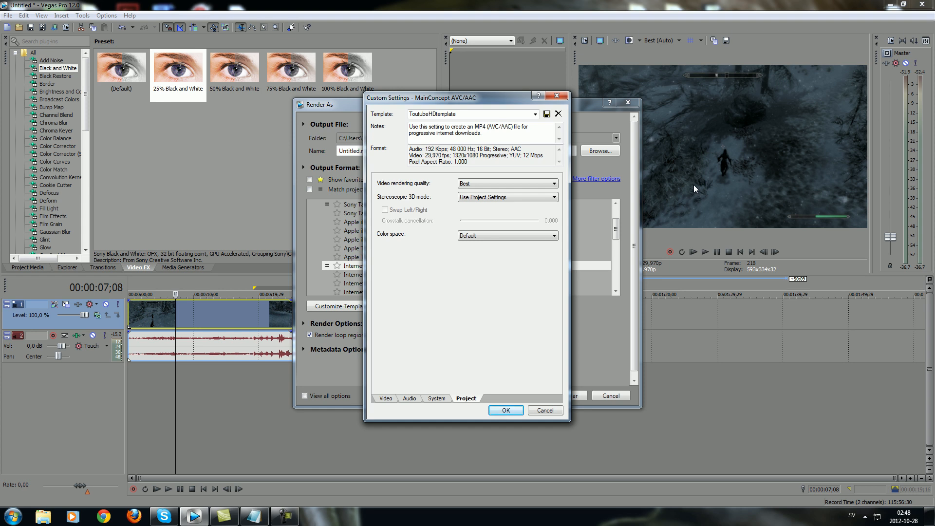
{"action": "left_click", "coordinate": [507, 410]}
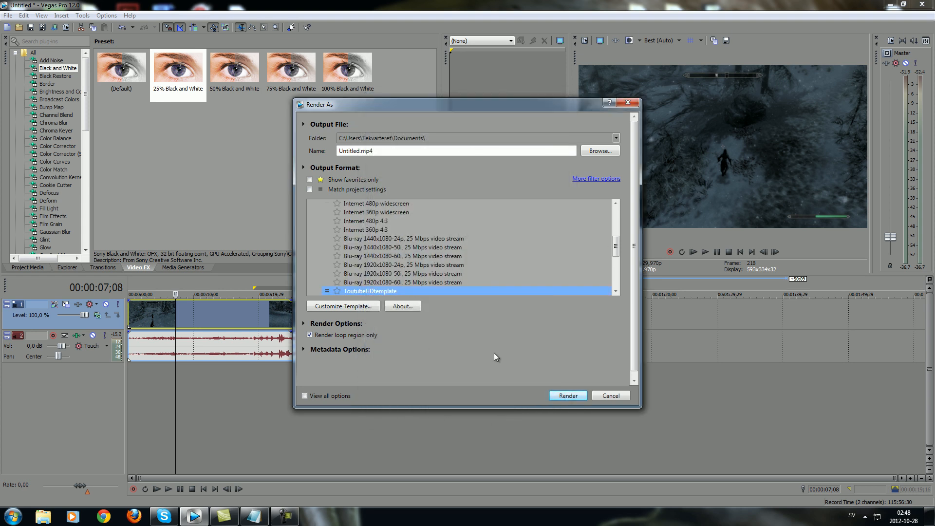
{"action": "mouse_move", "coordinate": [571, 396]}
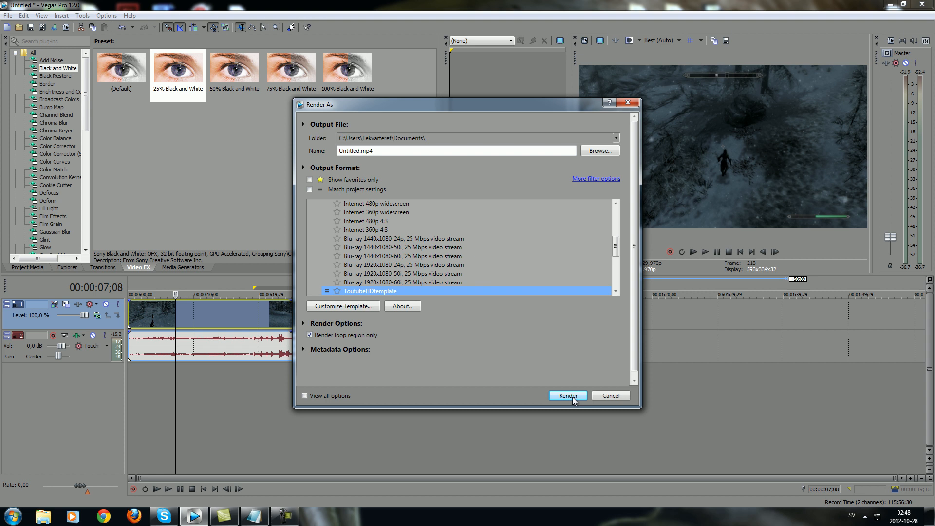
- Render the project with ToutubeHDtemplate, then close the render window
{"action": "left_click", "coordinate": [568, 395]}
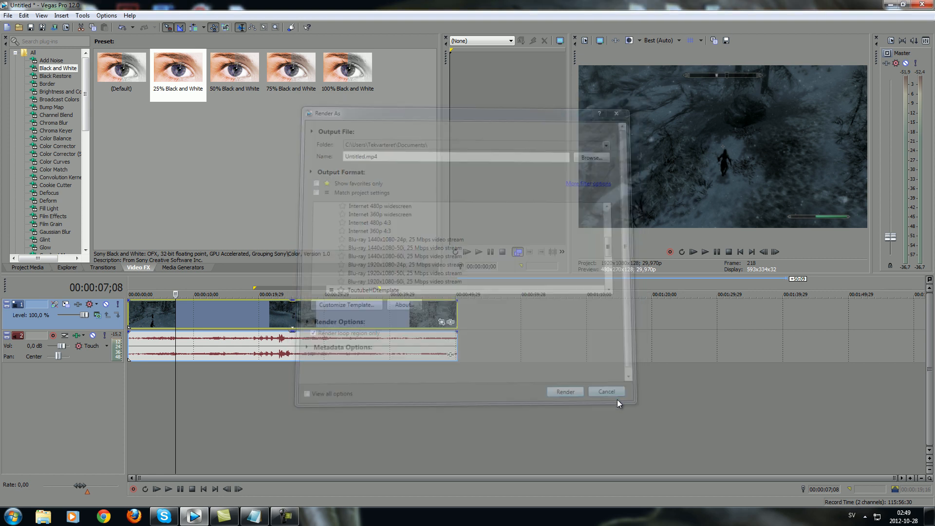
{"action": "left_click", "coordinate": [607, 391]}
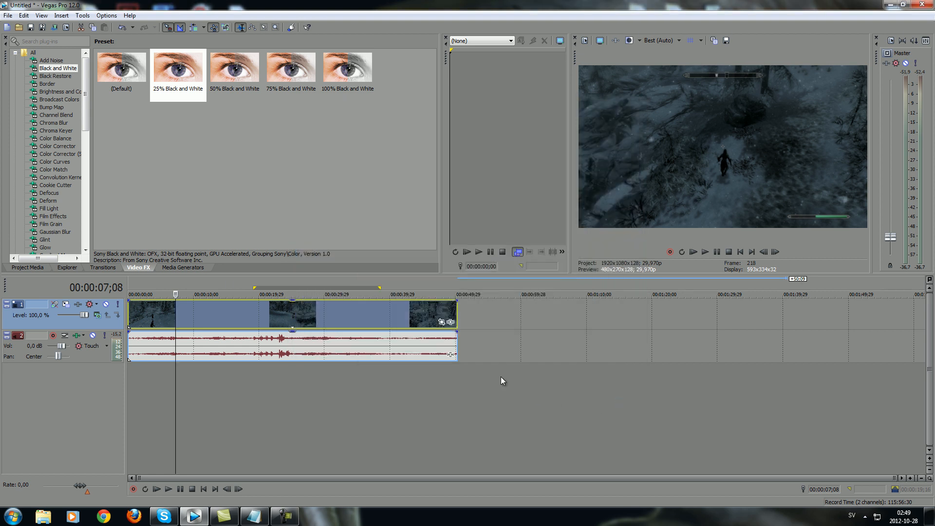